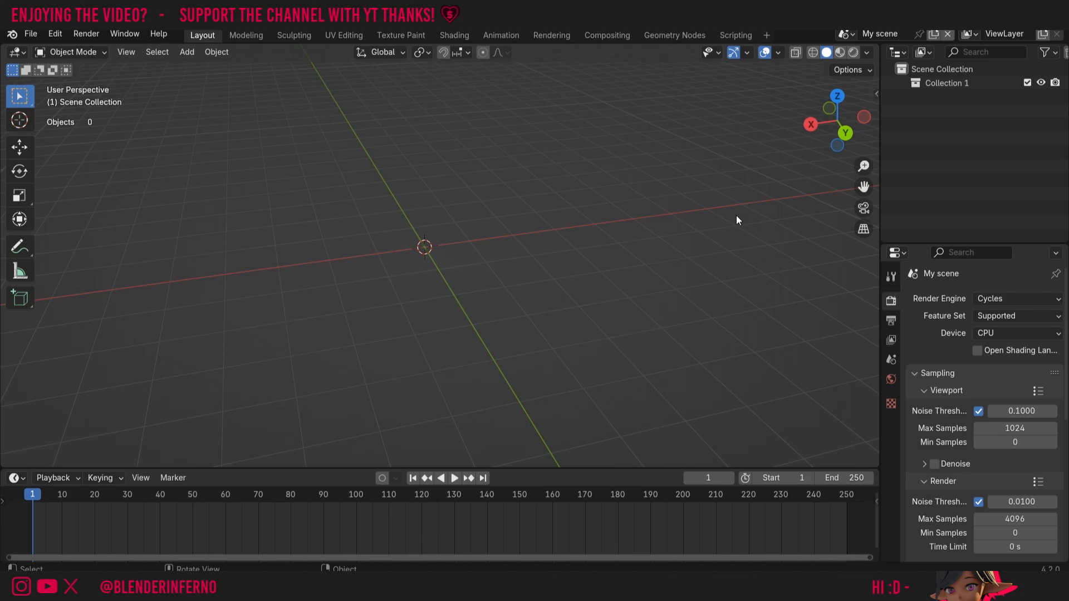
pyautogui.moveTo(568, 348)
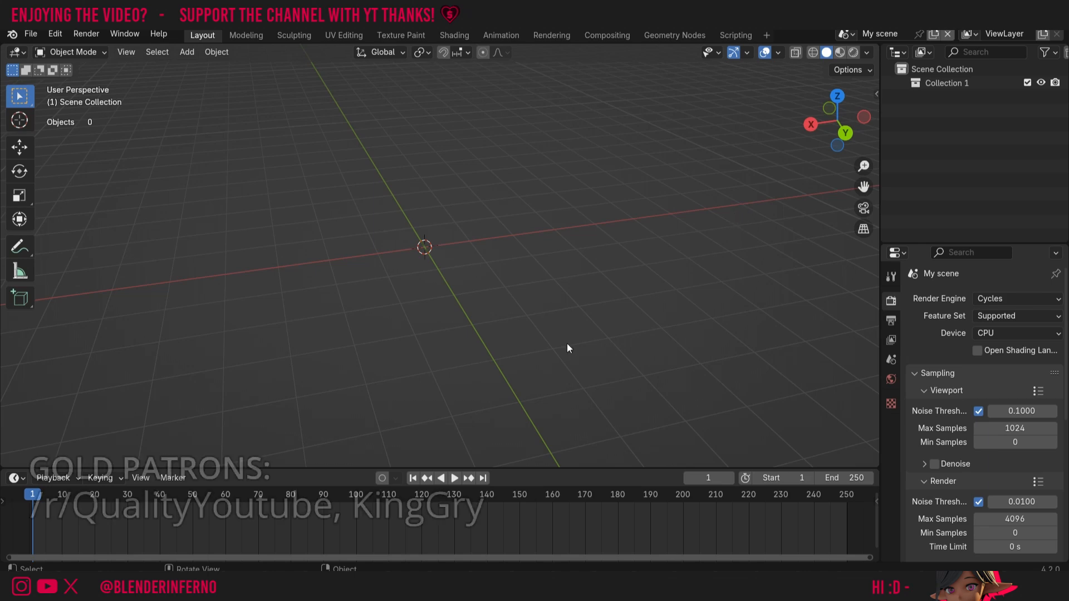
pyautogui.moveTo(430, 161)
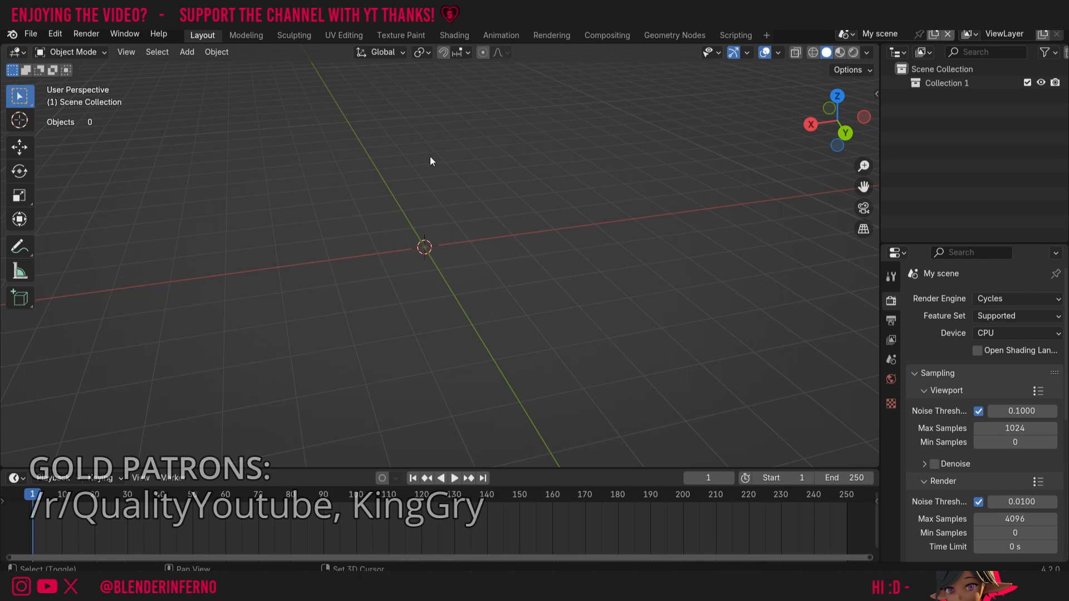
# Add a mesh cube and move it above and beside the origin, to about X −2.26, Z 1.30.
pyautogui.press('shift+a')
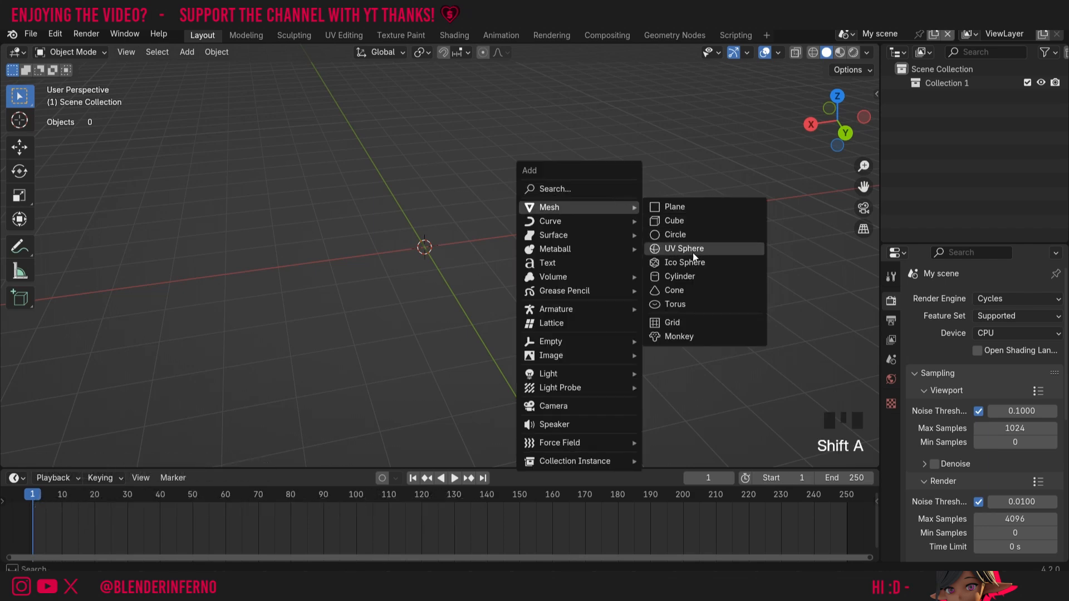
pyautogui.click(674, 220)
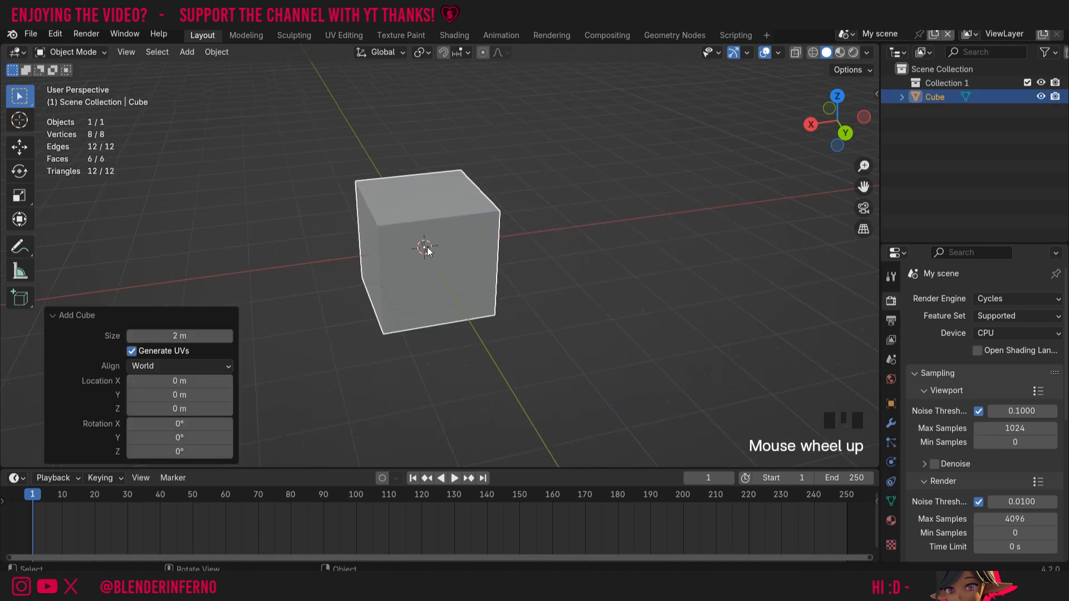
pyautogui.scroll(3)
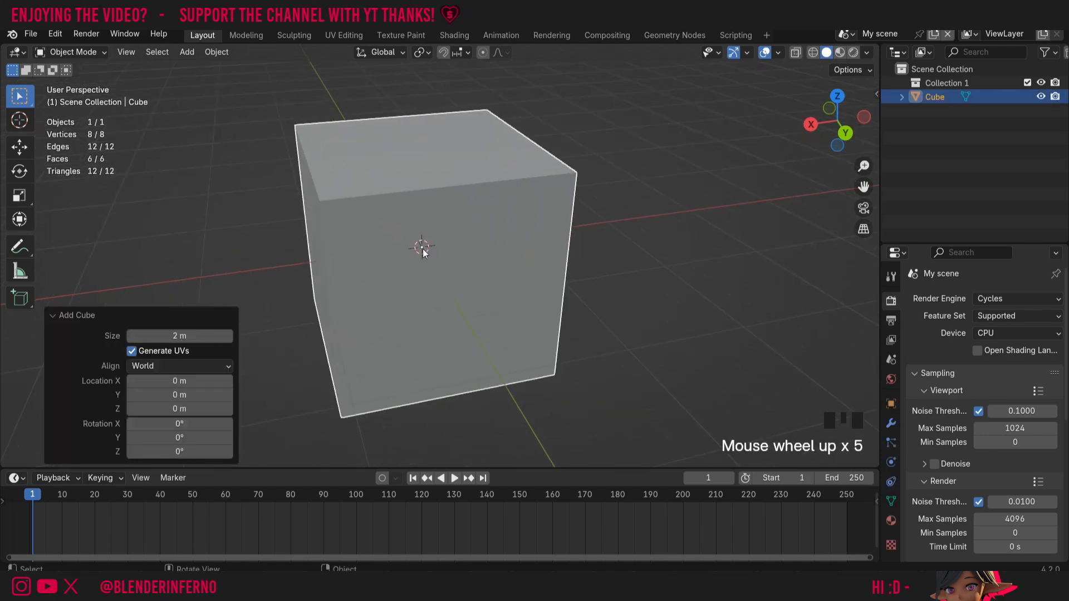
pyautogui.scroll(-3)
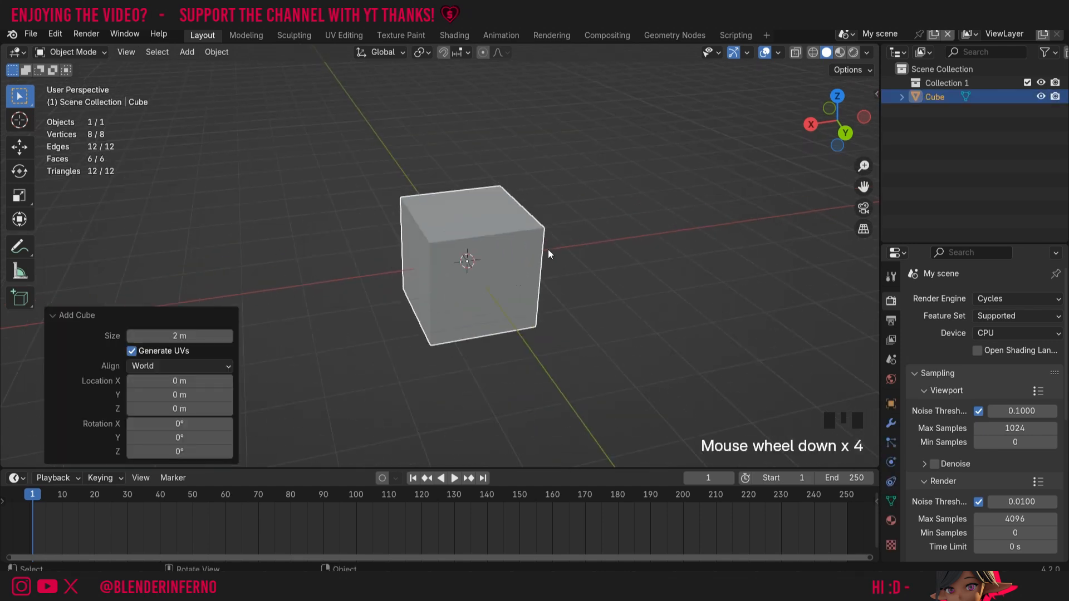
pyautogui.press('g')
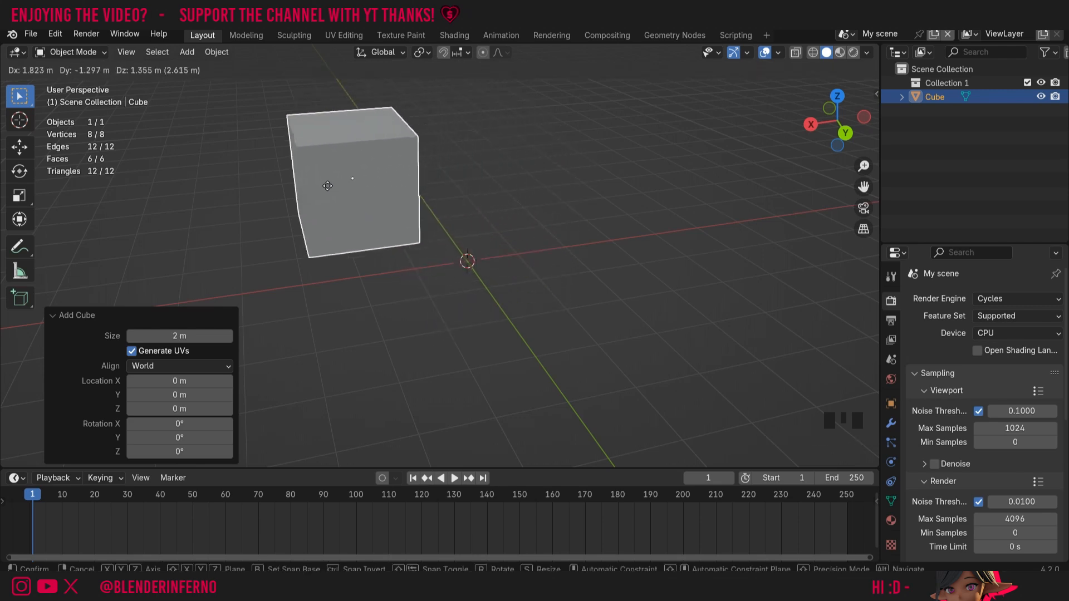
pyautogui.click(581, 186)
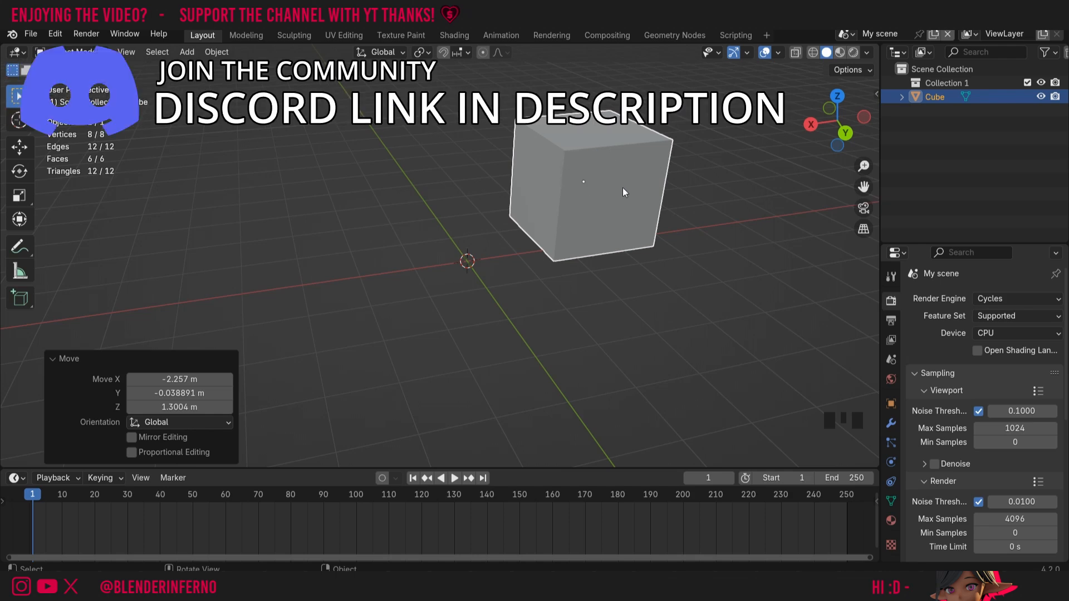
pyautogui.moveTo(617, 182)
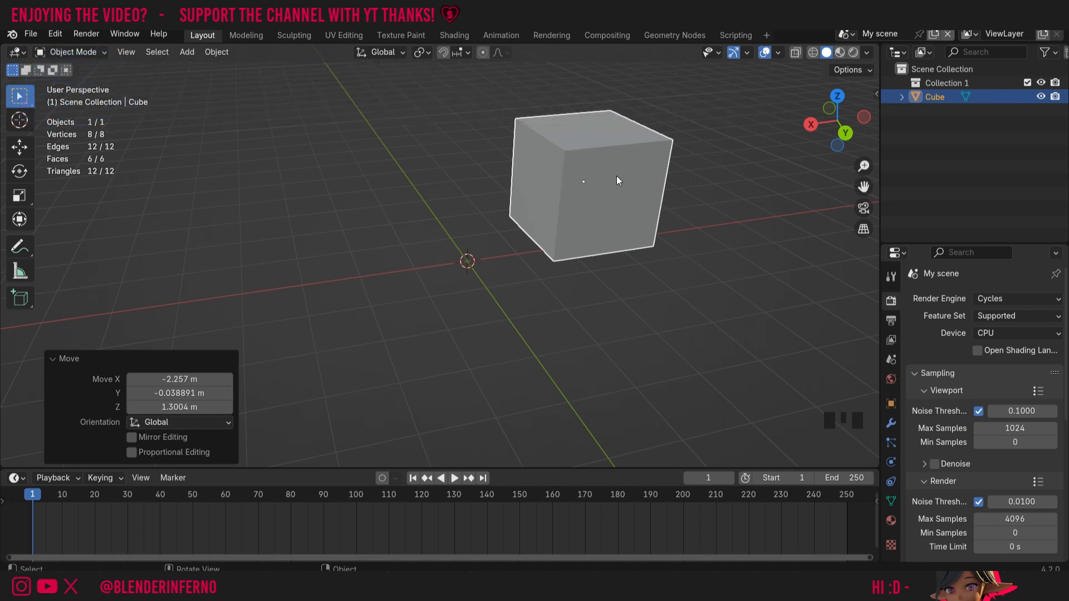
pyautogui.moveTo(588, 195)
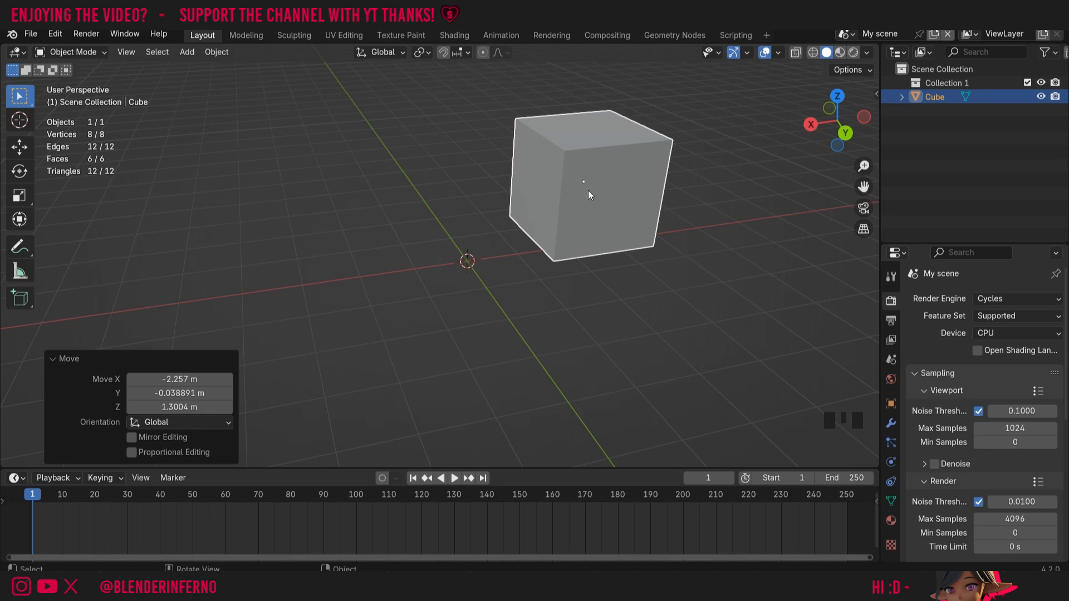
pyautogui.moveTo(627, 179)
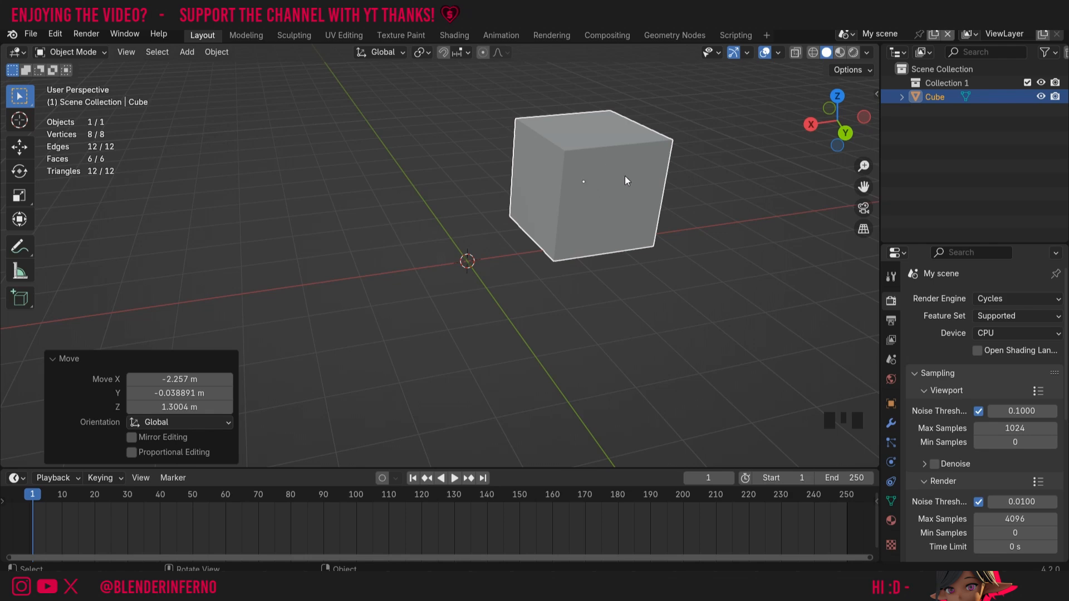
pyautogui.press('r')
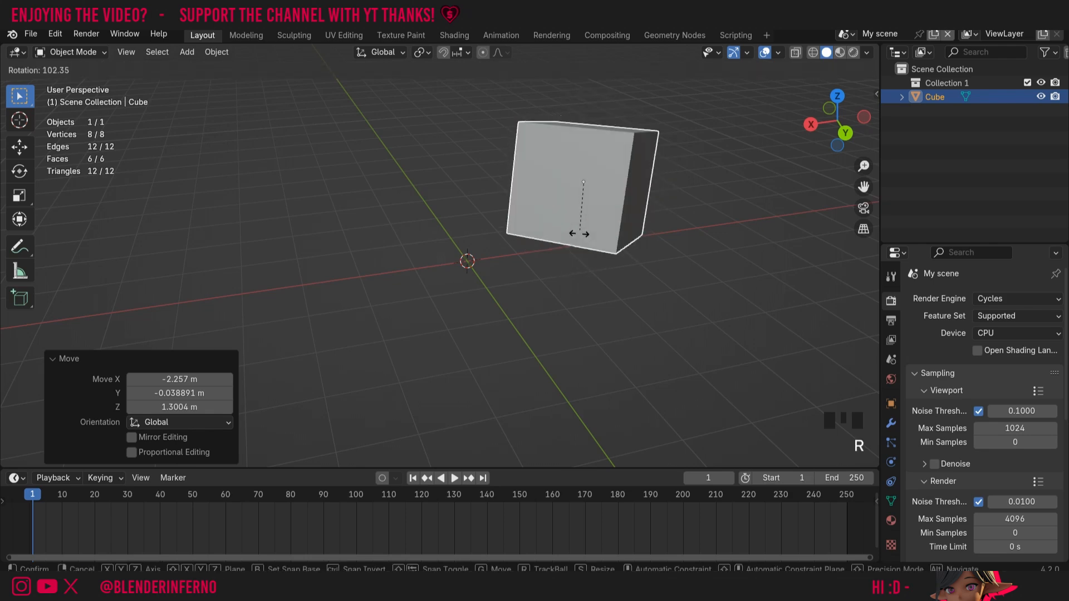
pyautogui.moveTo(579, 204)
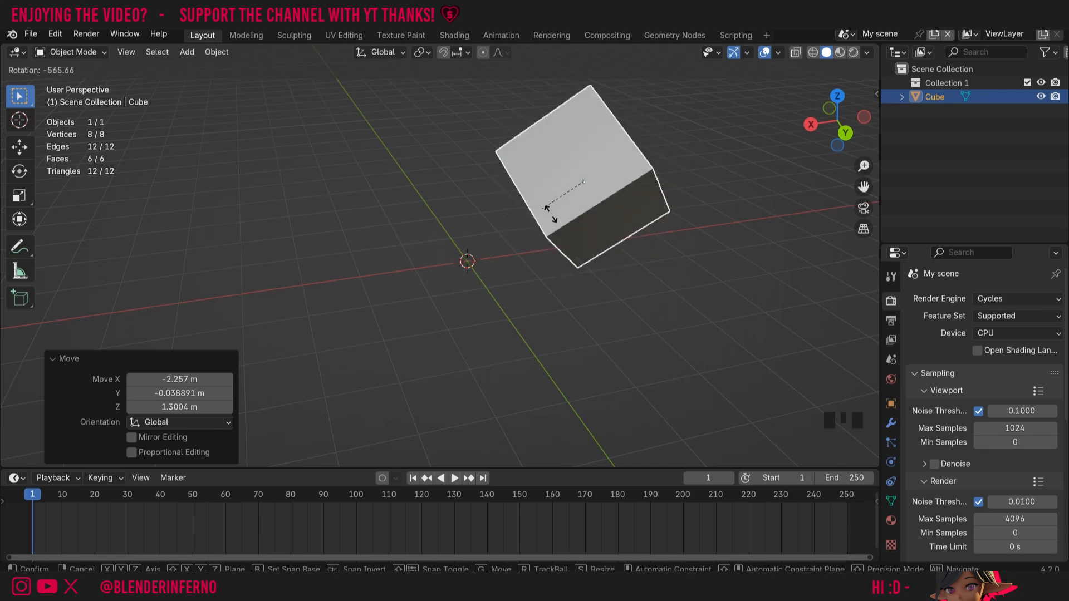
pyautogui.press('s')
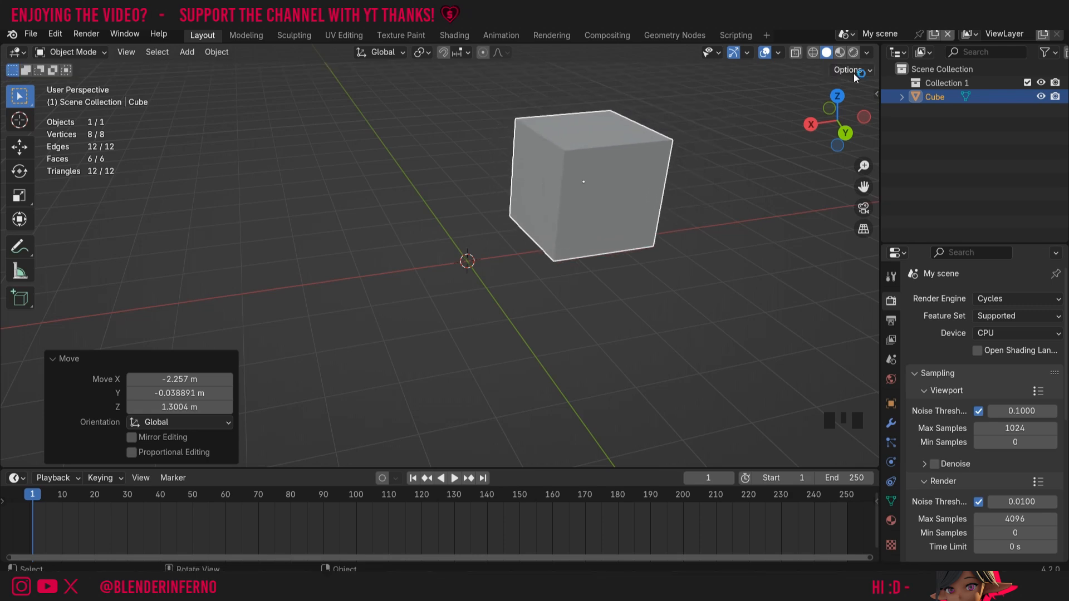
pyautogui.moveTo(856, 80)
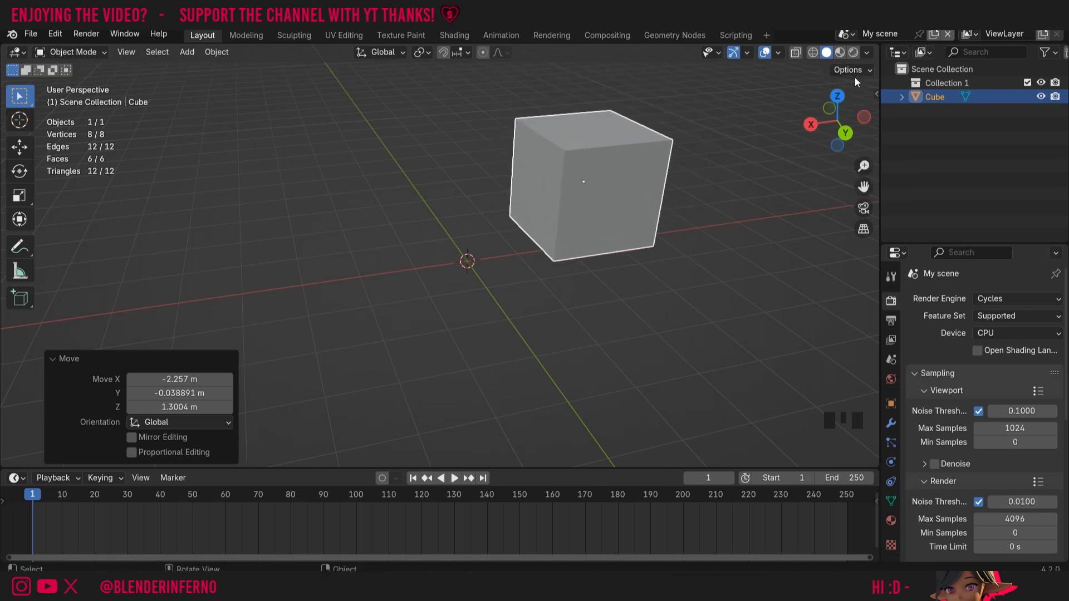
pyautogui.moveTo(792, 109)
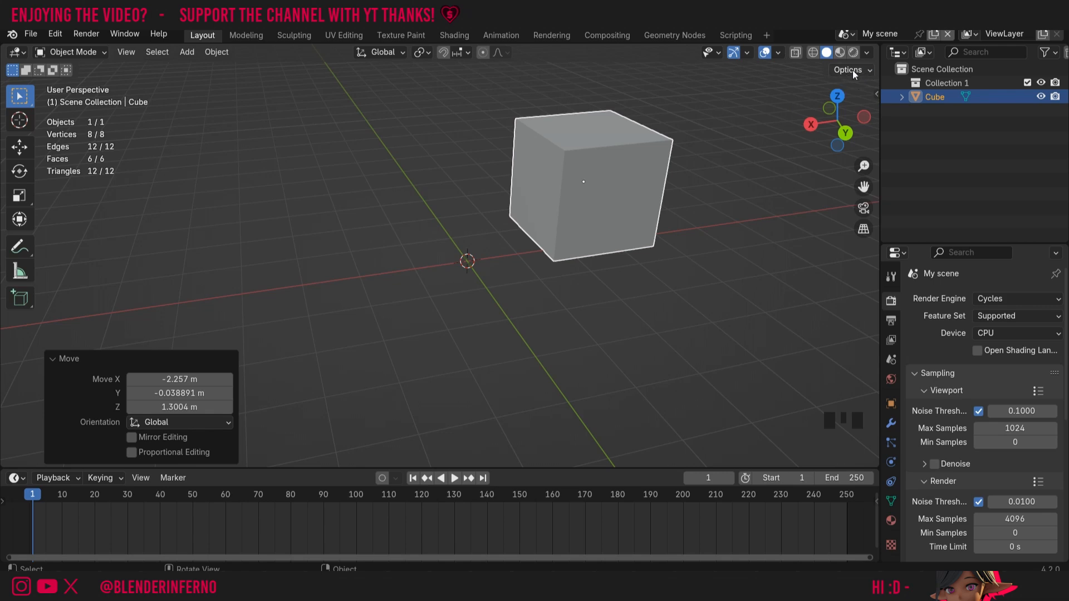
pyautogui.moveTo(849, 75)
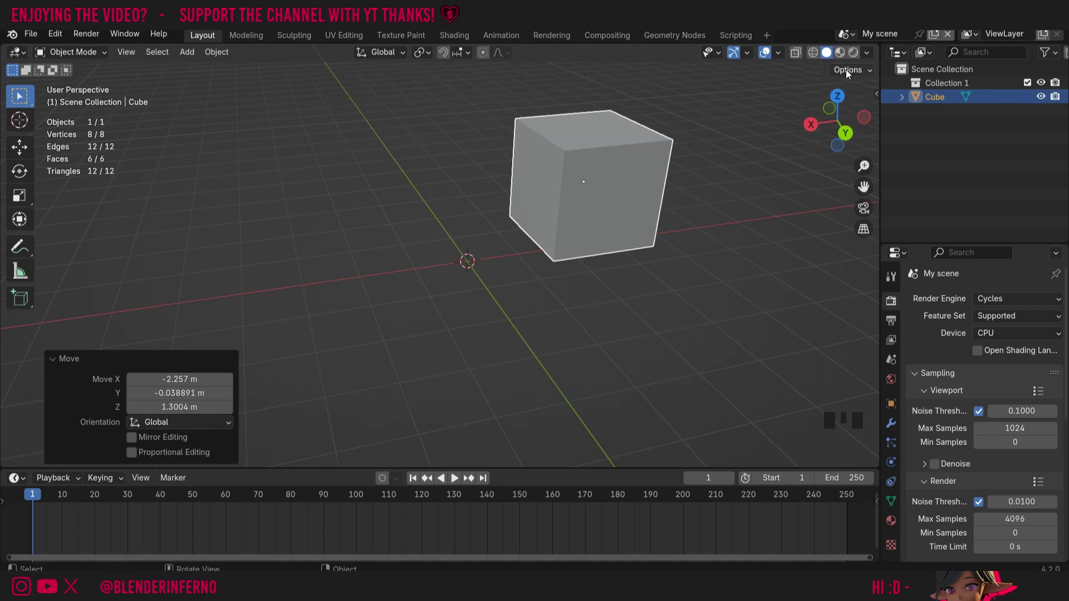
# With Affect Only Origins enabled, slide the cube's origin along X outside the mesh, then disable Origins.
pyautogui.click(848, 70)
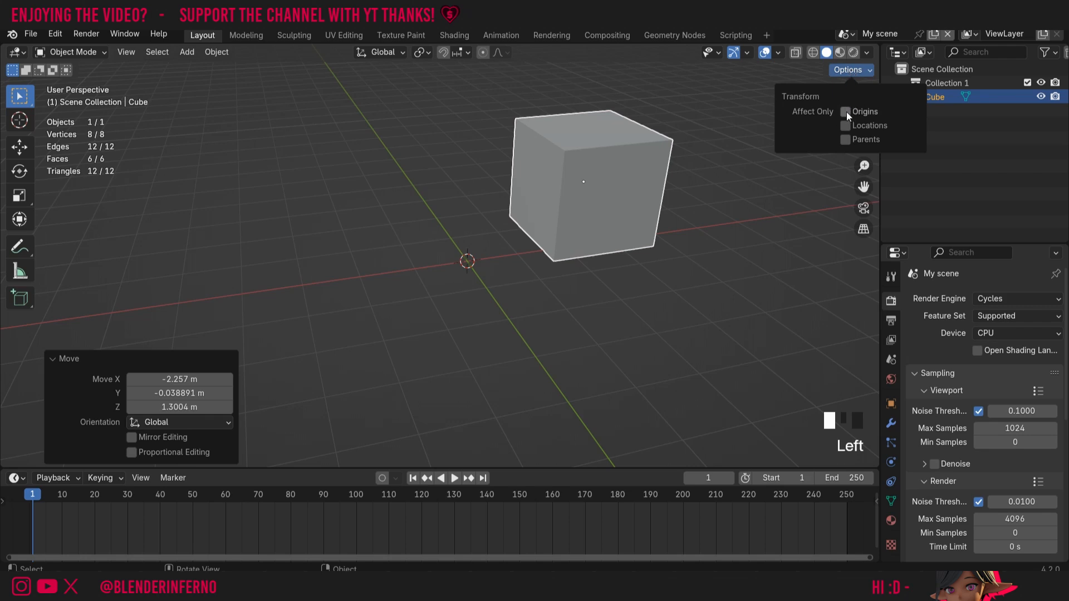
pyautogui.click(845, 111)
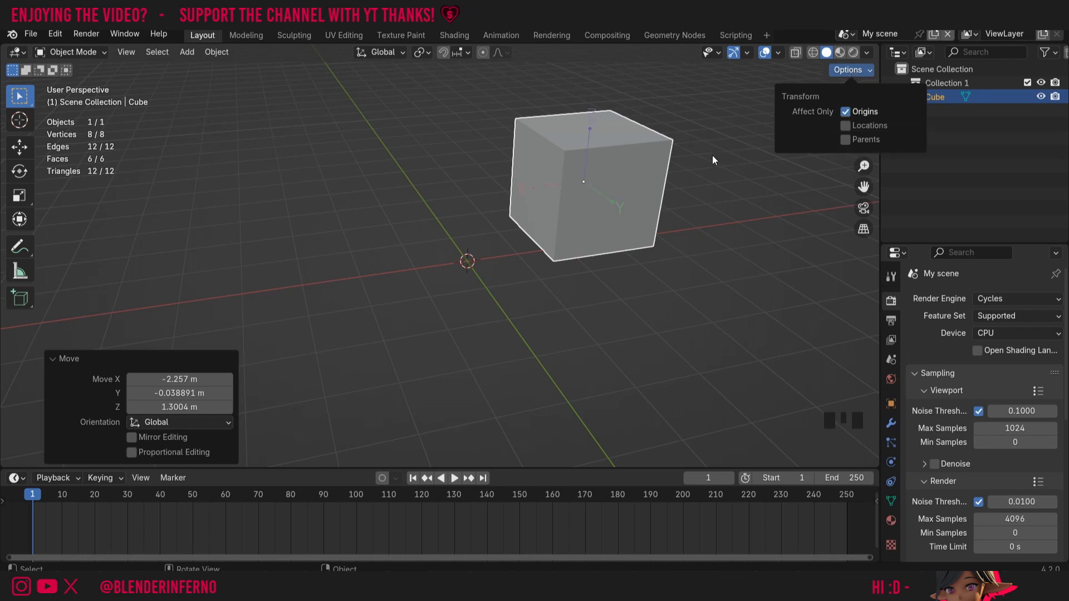
pyautogui.press('g')
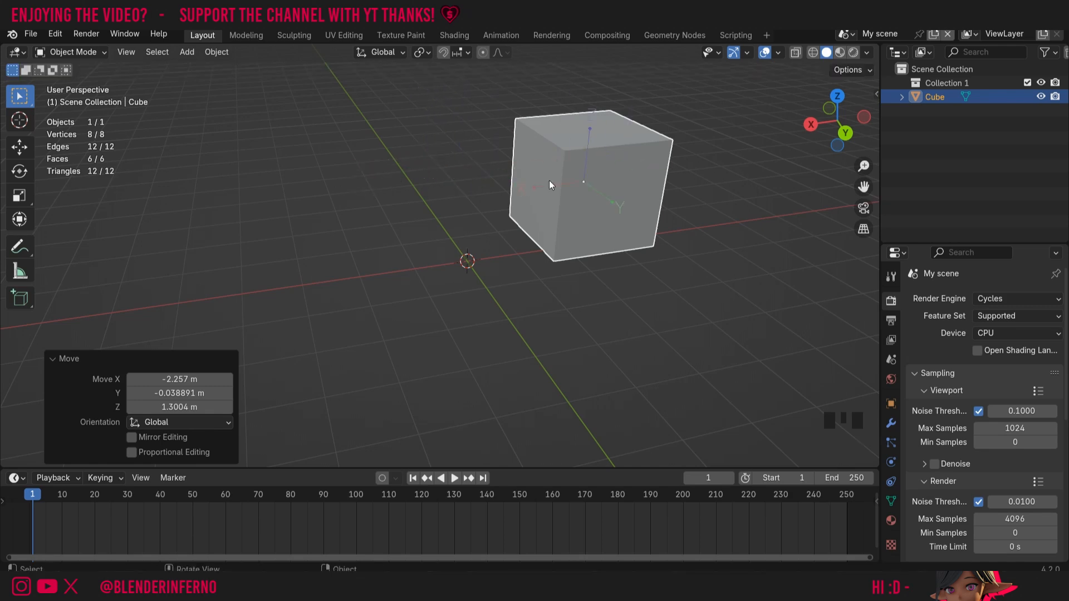
pyautogui.press('g')
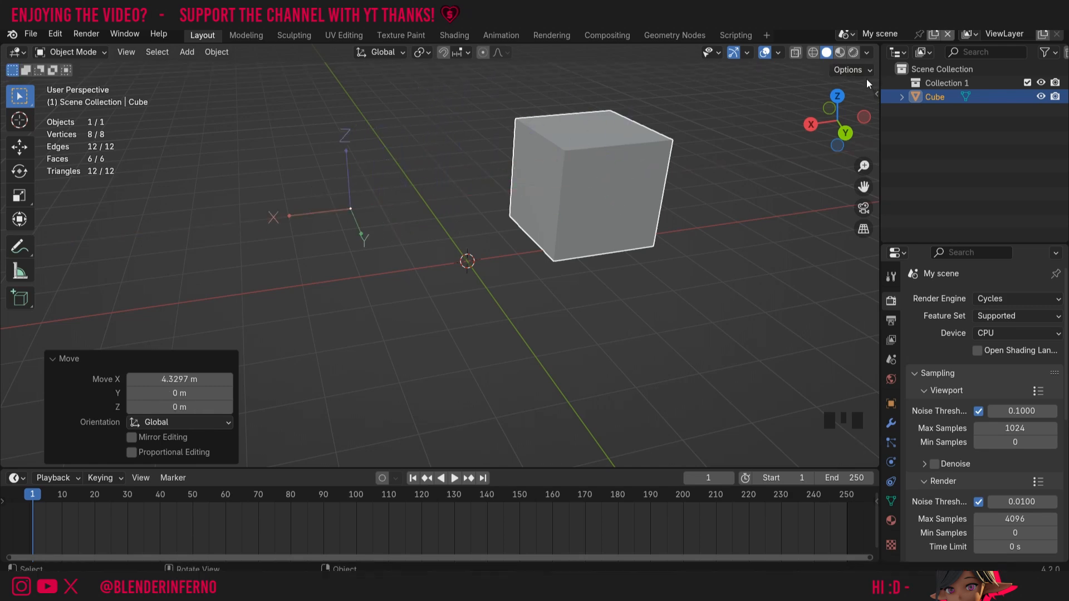
pyautogui.click(847, 69)
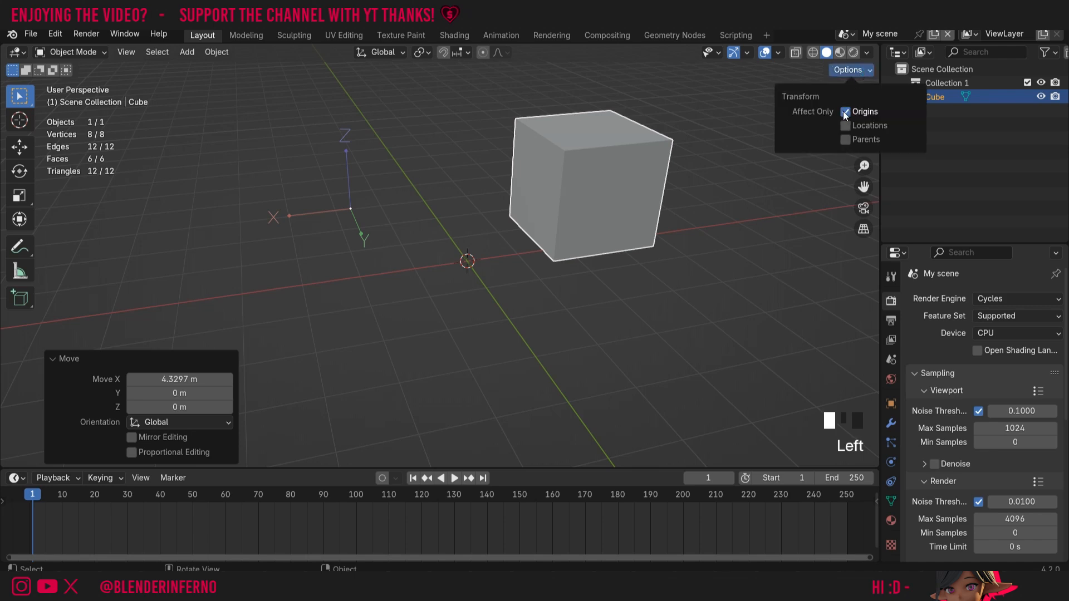
pyautogui.click(347, 214)
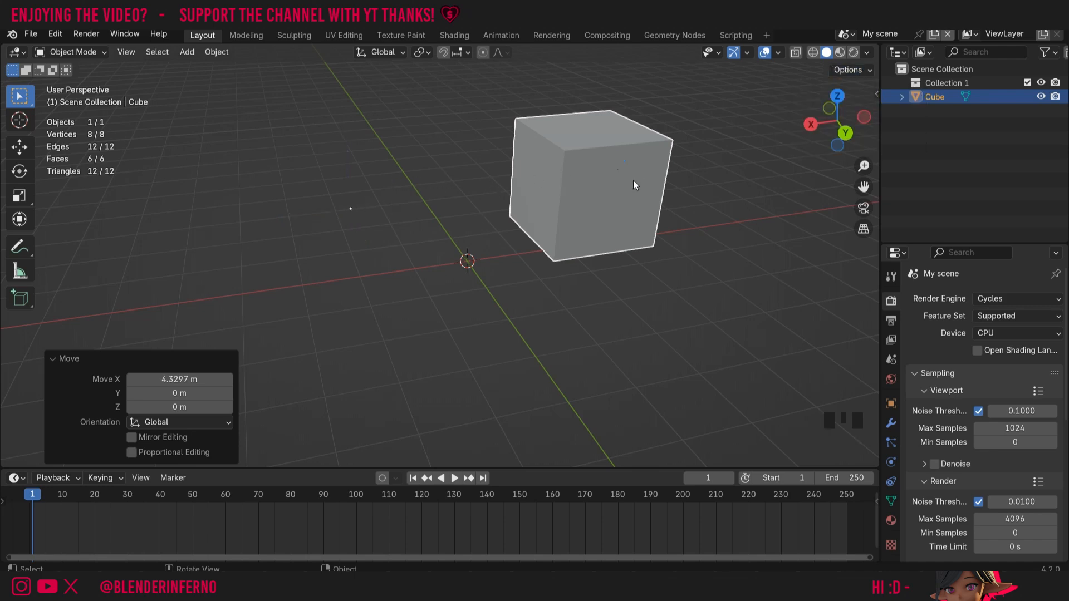
# Scale the cube around its offset origin, then undo the scale and origin move.
pyautogui.press('g')
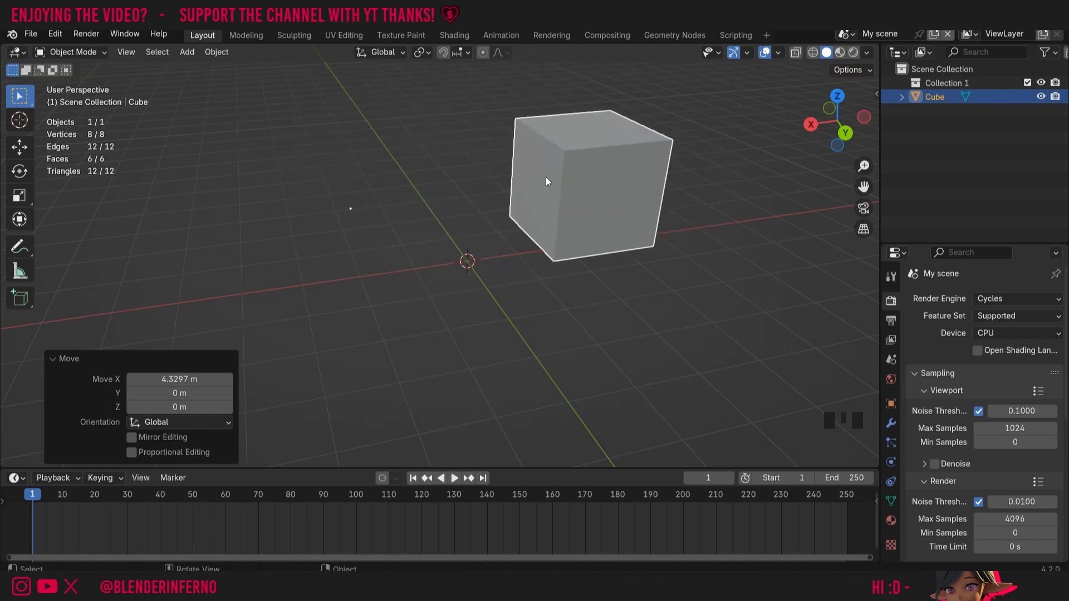
pyautogui.press('r')
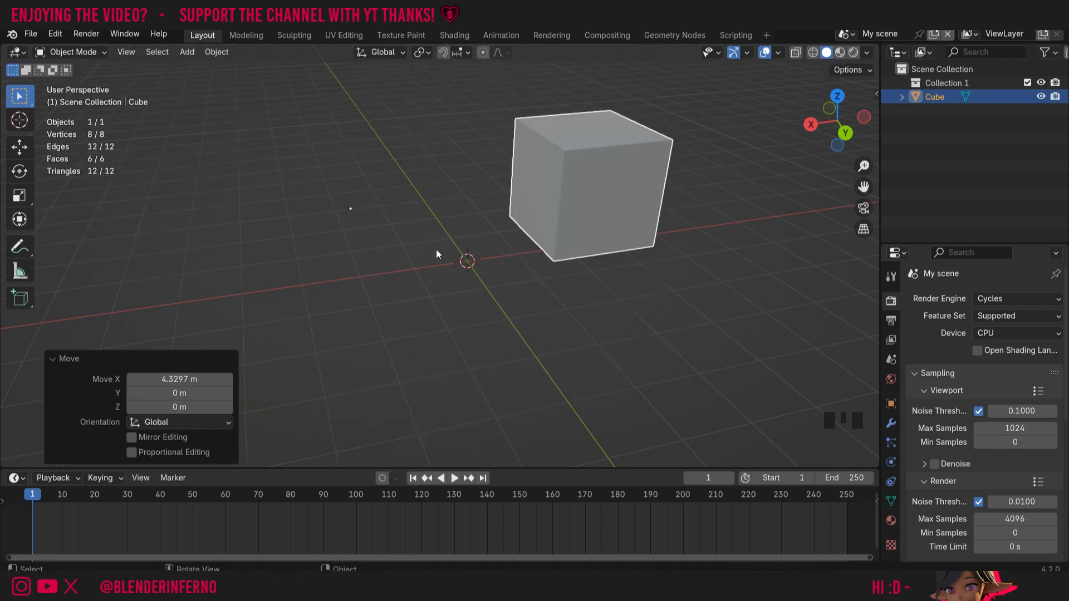
pyautogui.press('s')
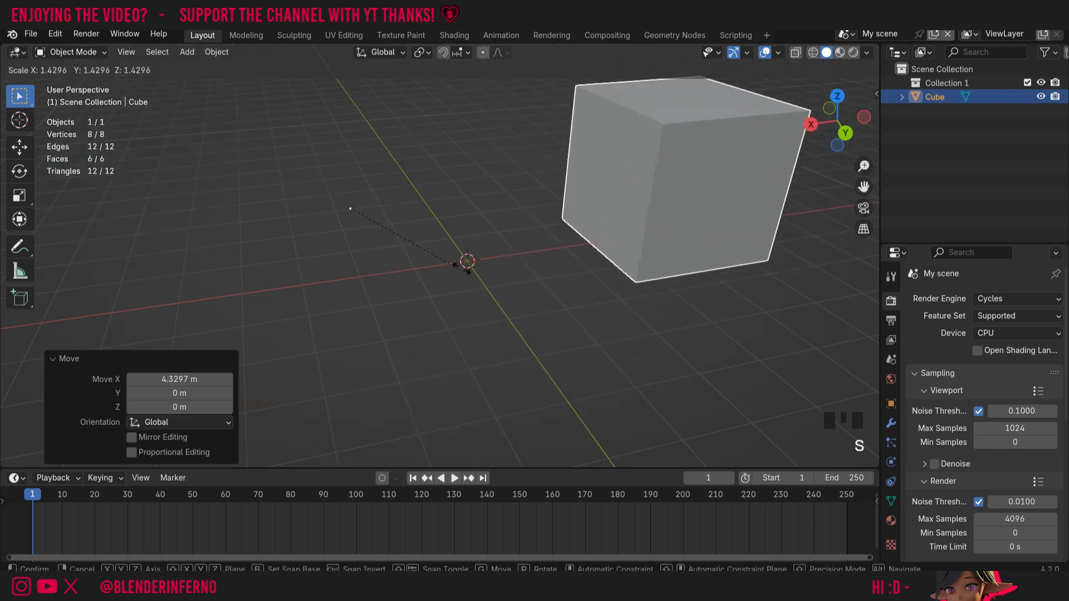
pyautogui.press('ctrl+z')
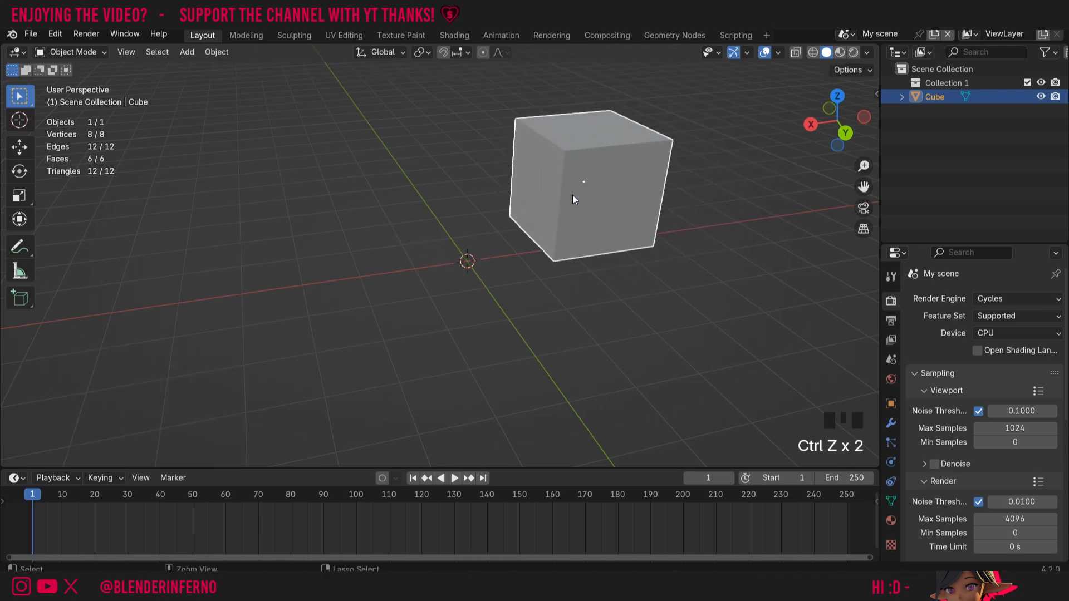
pyautogui.moveTo(644, 159)
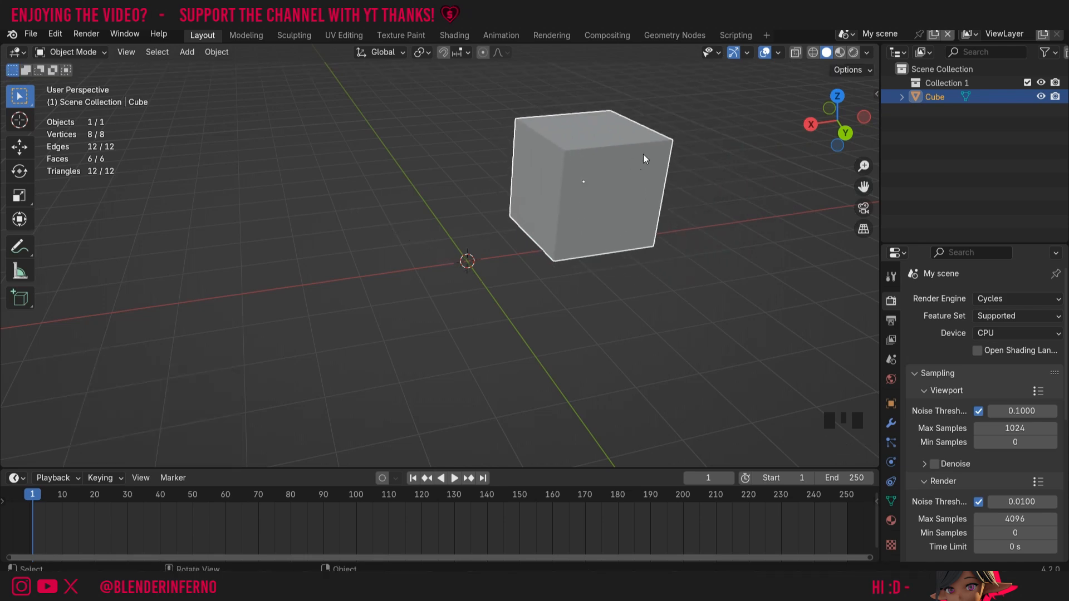
pyautogui.moveTo(647, 170)
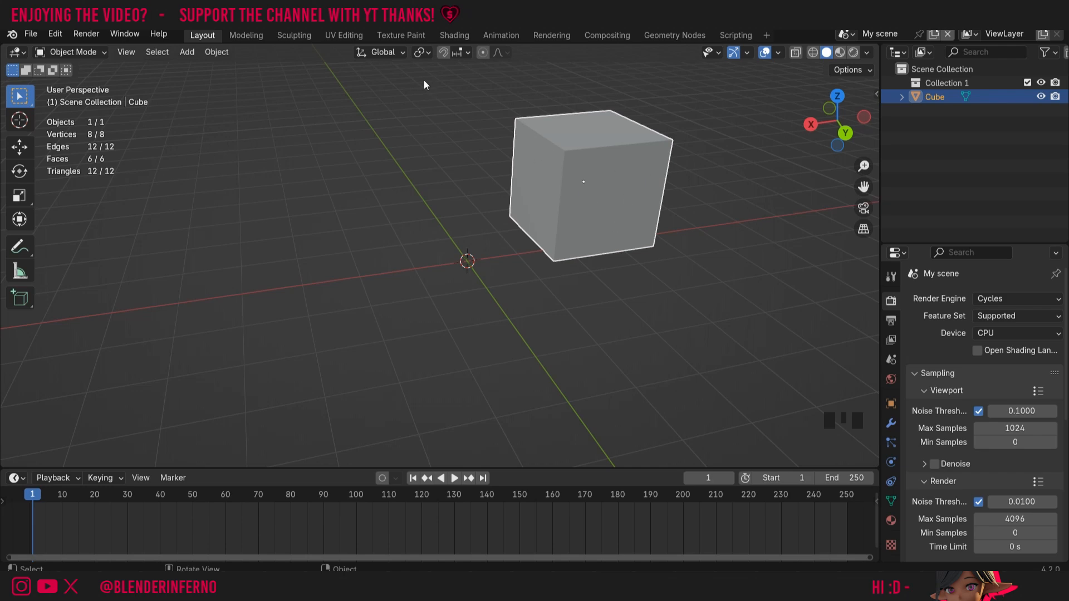
pyautogui.moveTo(73, 52)
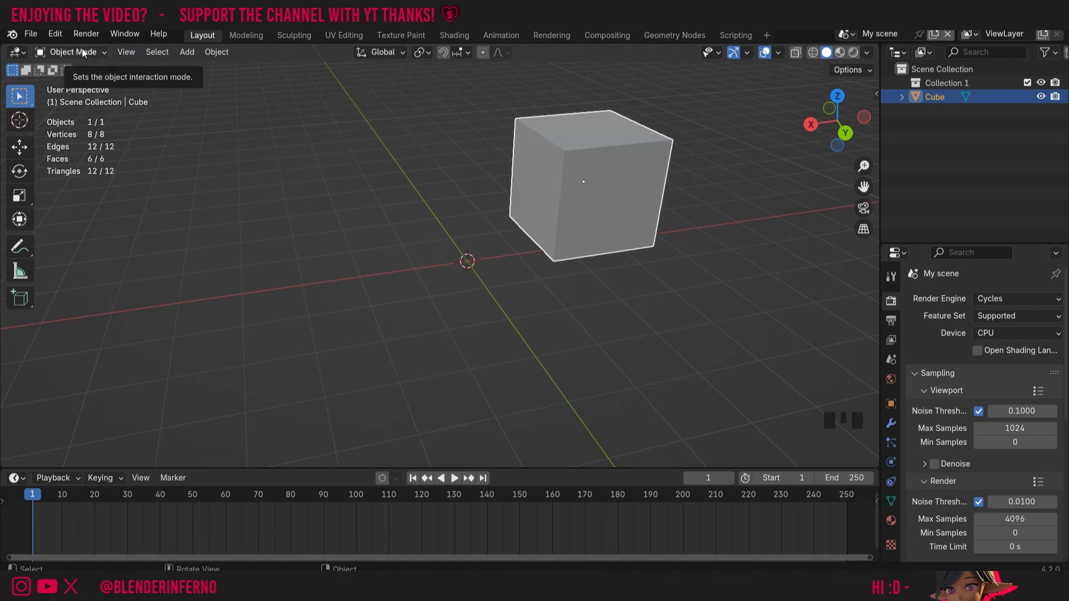
# In Edit Mode, move the cube's mesh up-left away from its origin, then return to Object Mode.
pyautogui.press('g')
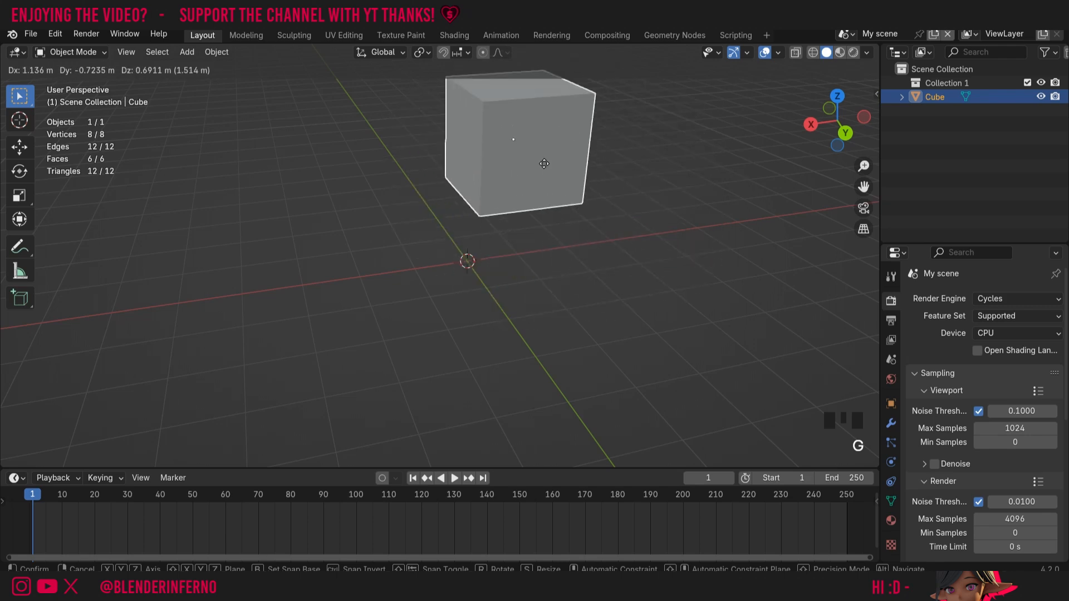
pyautogui.click(626, 209)
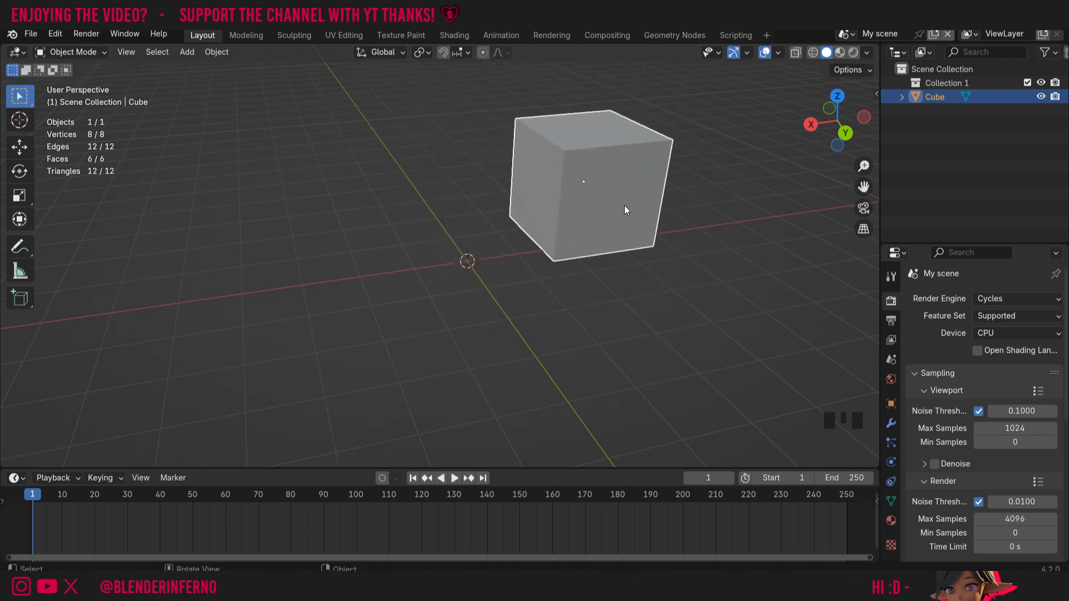
pyautogui.press('Tab')
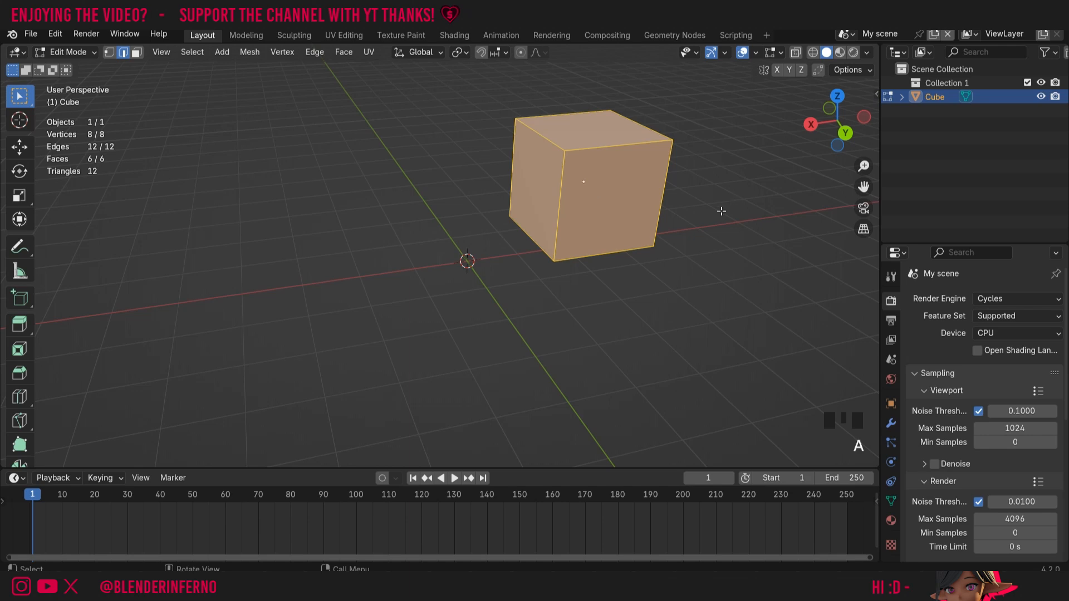
pyautogui.press('g')
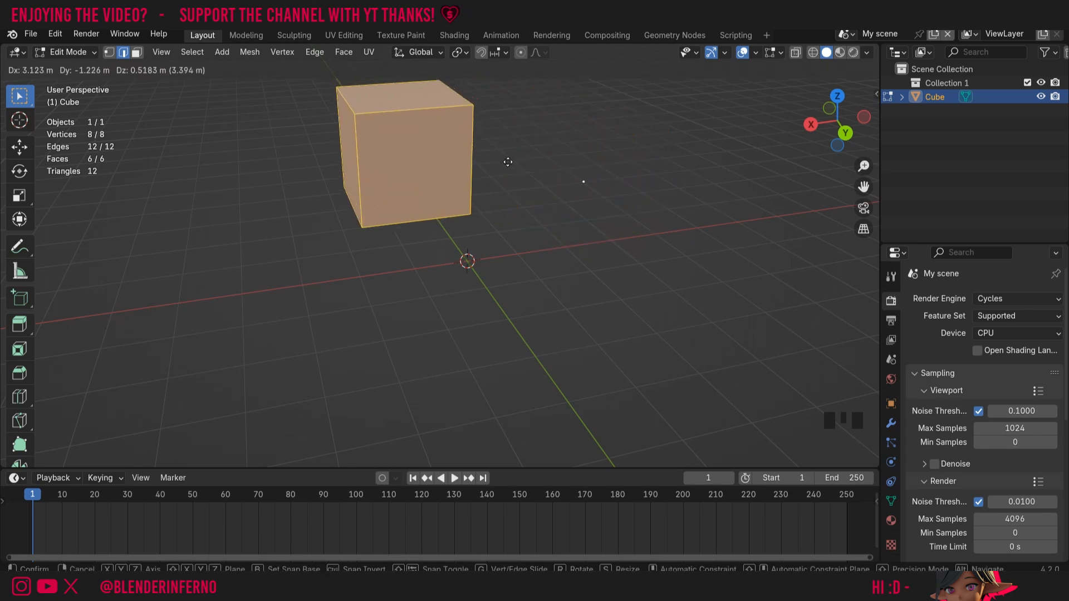
pyautogui.press('Tab')
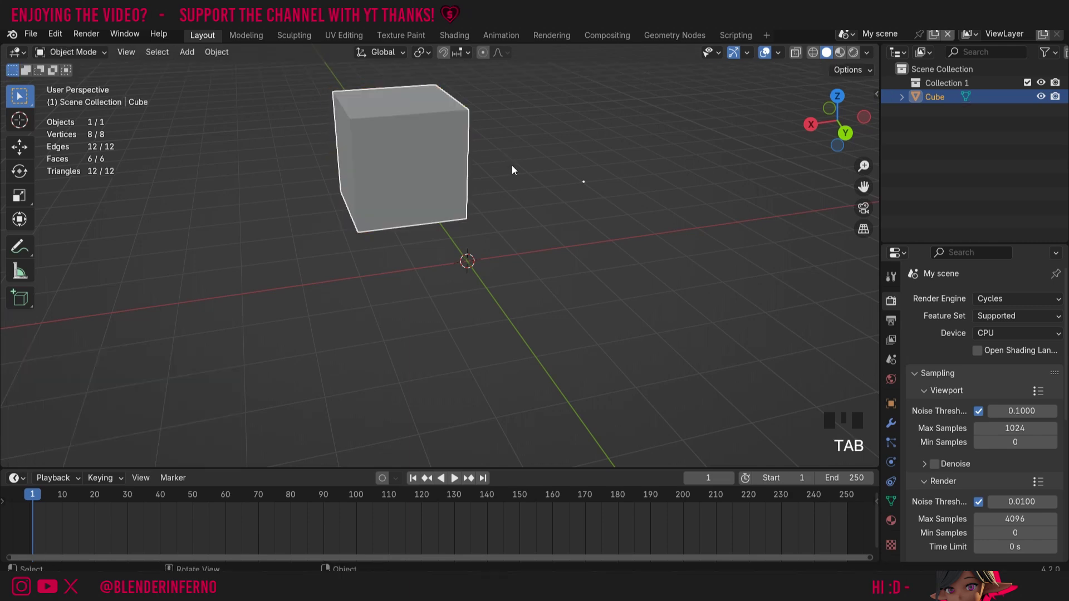
pyautogui.press('r')
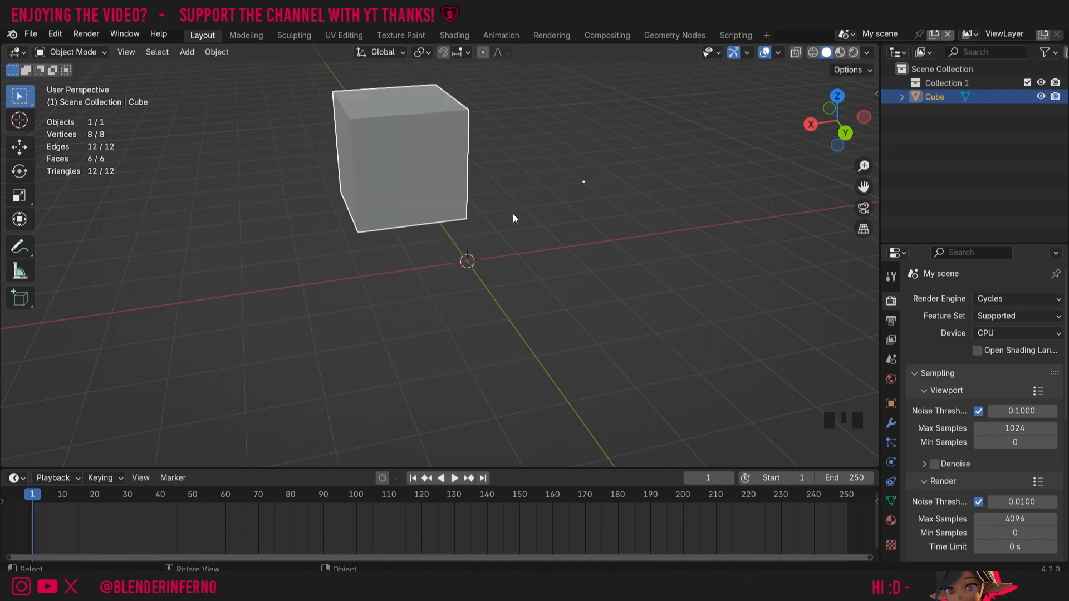
pyautogui.moveTo(571, 182)
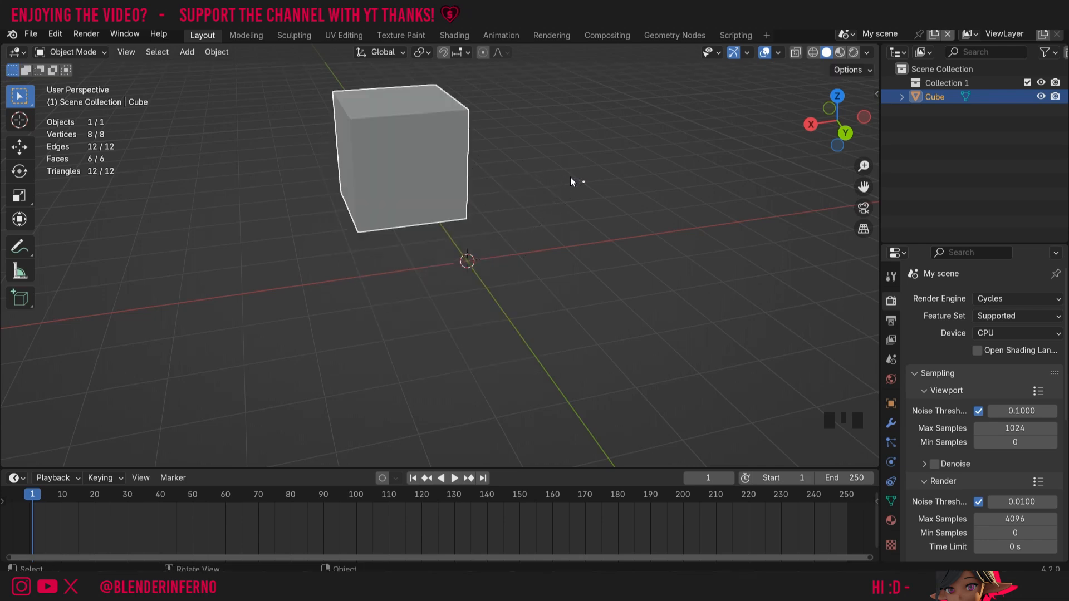
pyautogui.moveTo(486, 184)
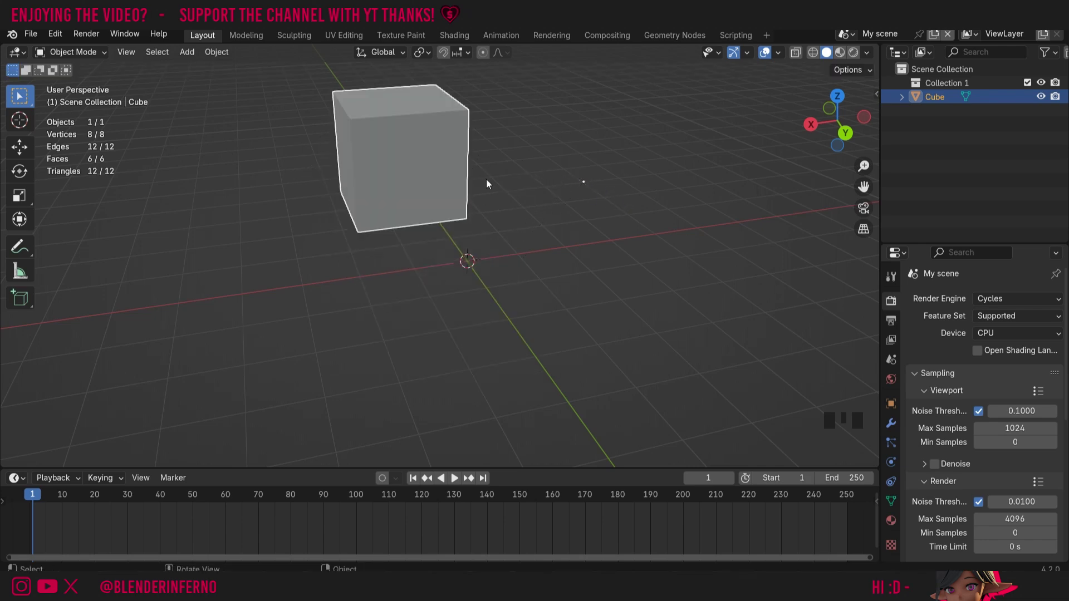
pyautogui.moveTo(525, 160)
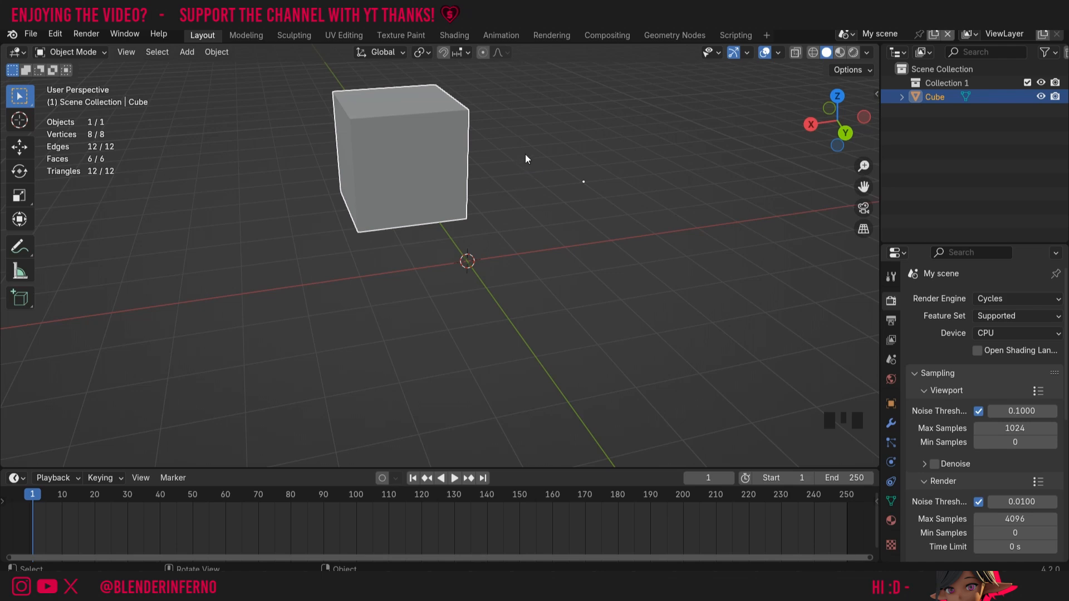
pyautogui.moveTo(455, 148)
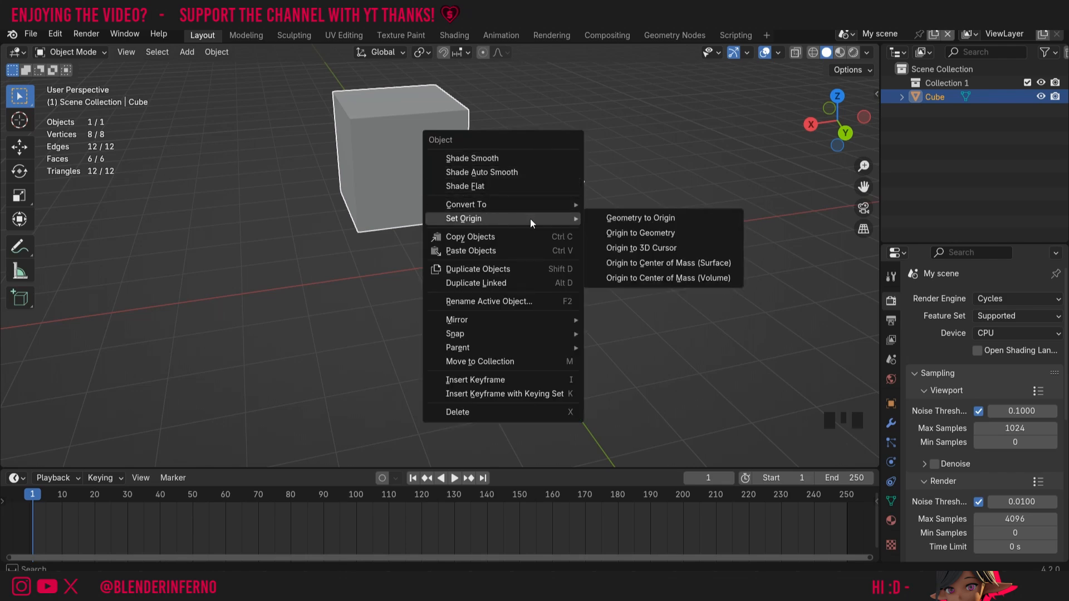
pyautogui.moveTo(640, 218)
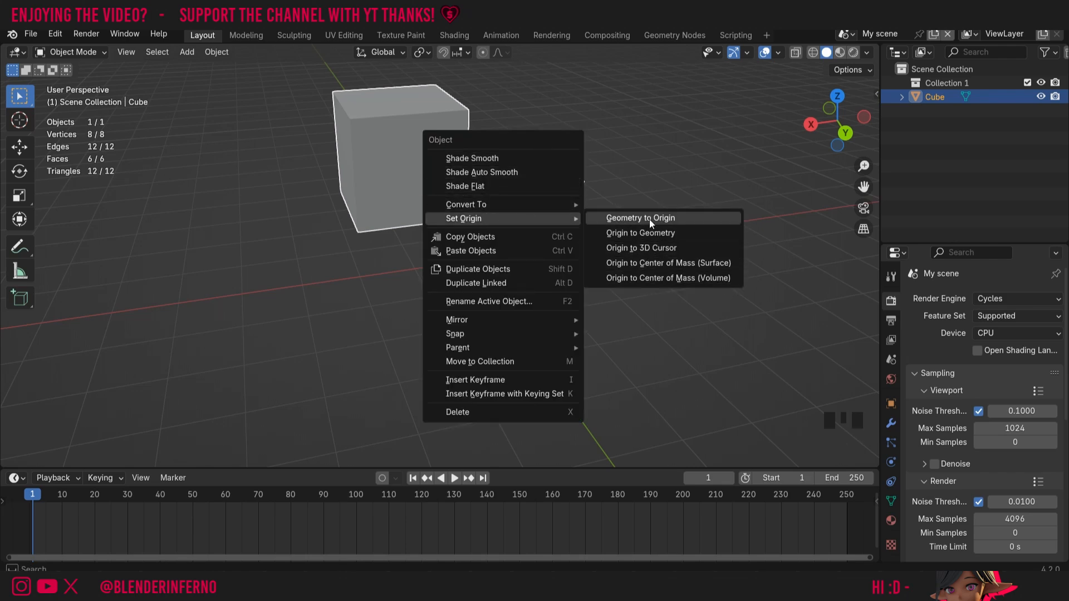
pyautogui.moveTo(630, 219)
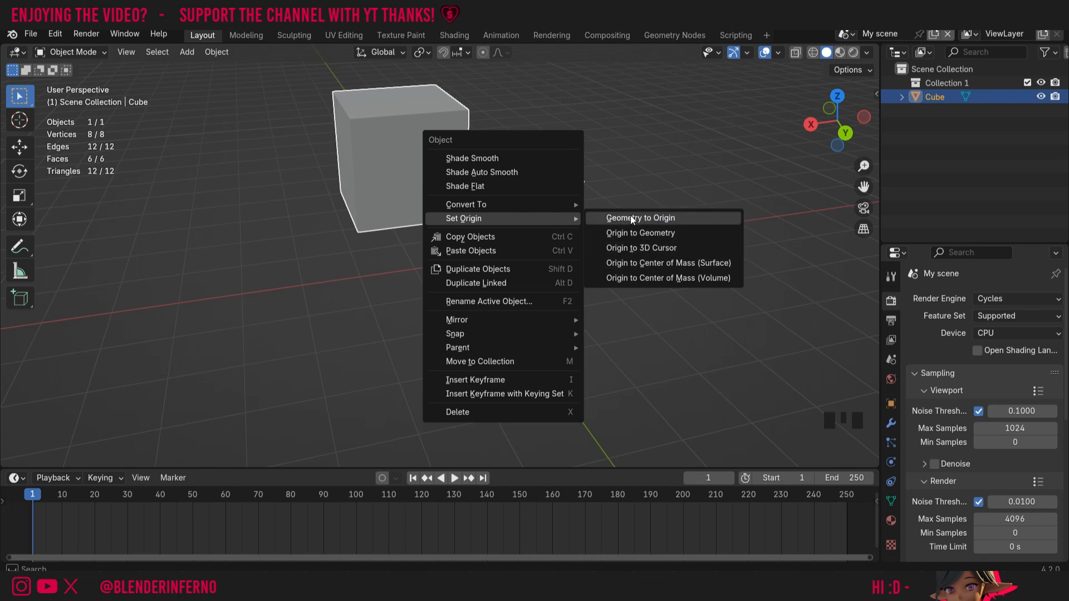
# Apply Set Origin > Geometry to Origin to recentre the mesh on the cube's origin.
pyautogui.click(640, 217)
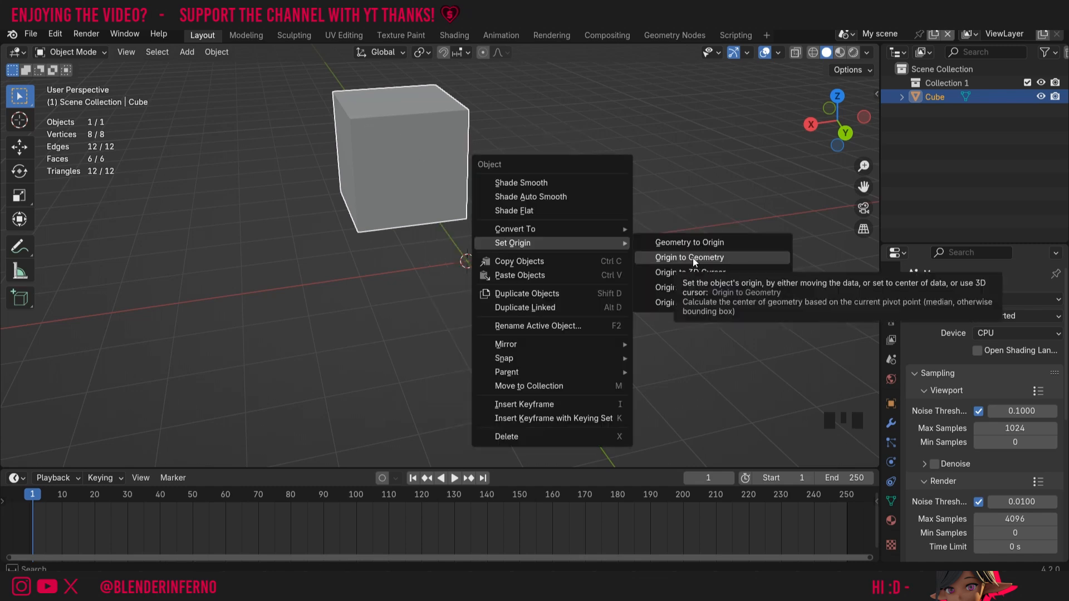
pyautogui.moveTo(711, 242)
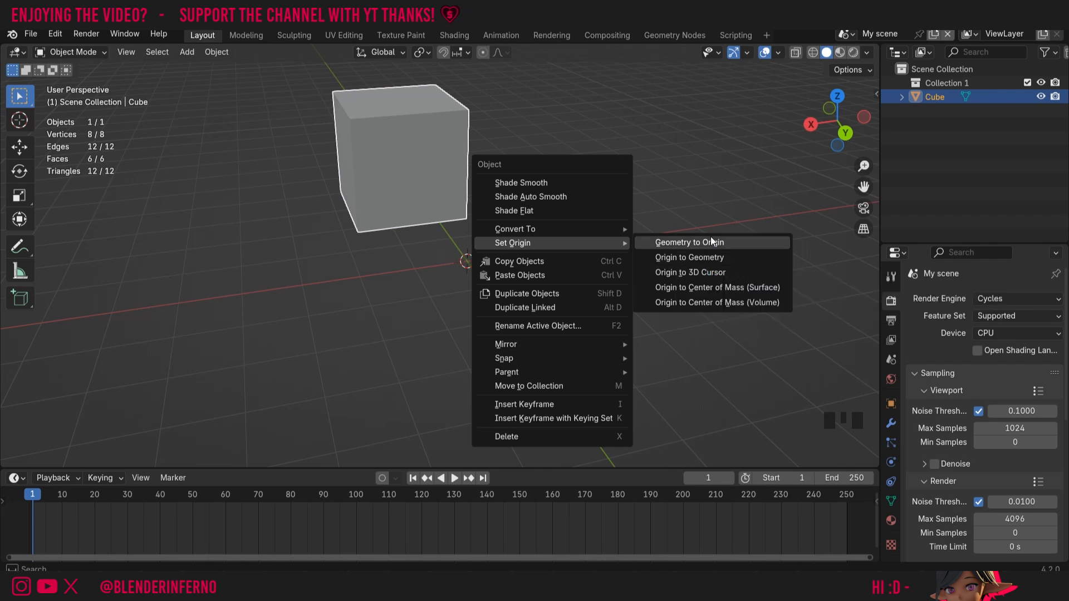
pyautogui.moveTo(689, 257)
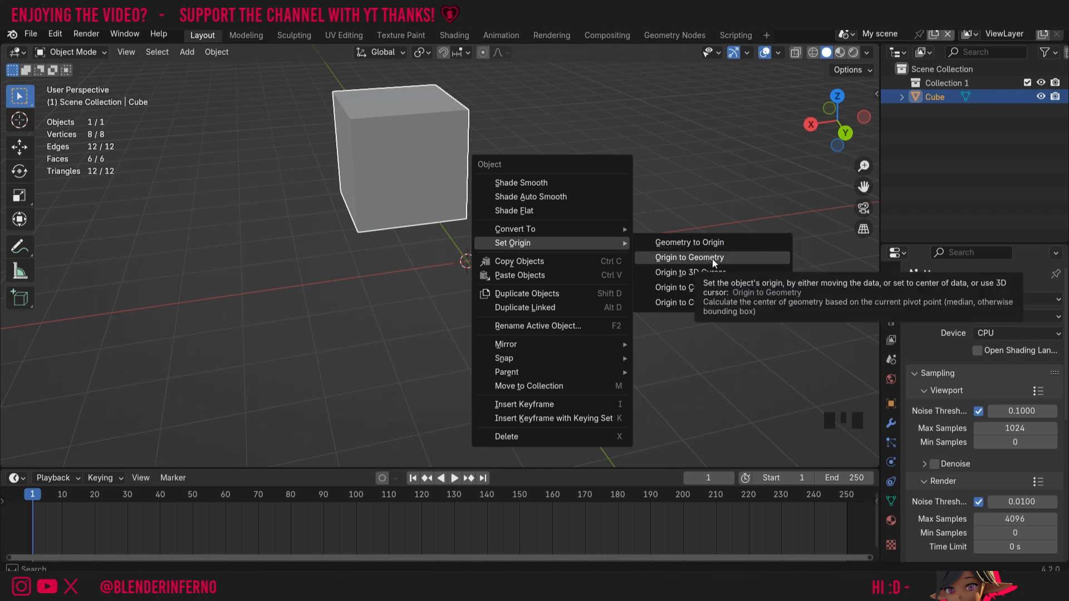
pyautogui.moveTo(684, 242)
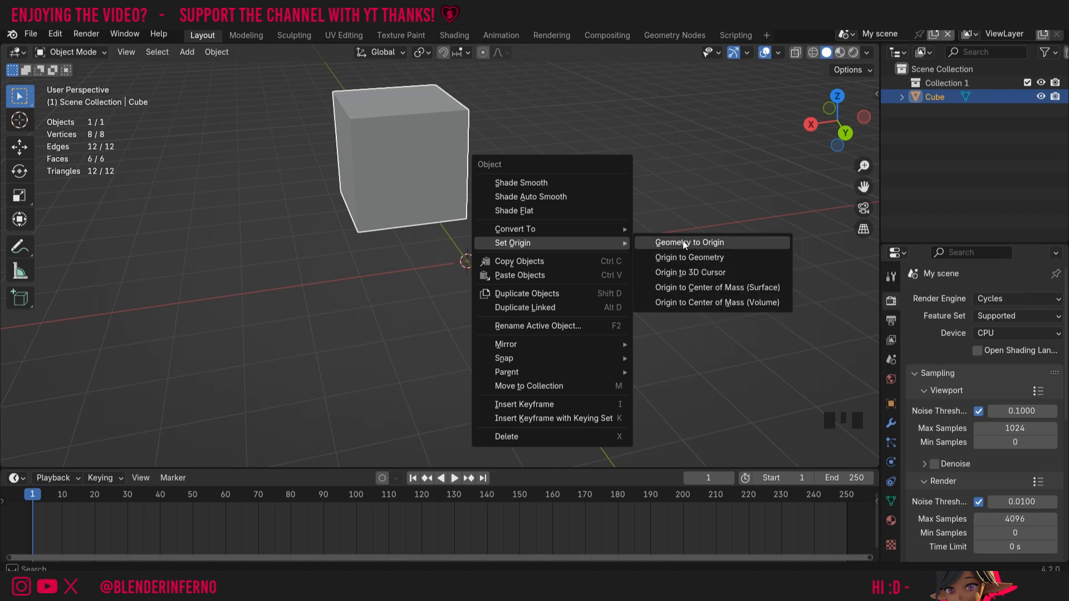
pyautogui.moveTo(689, 242)
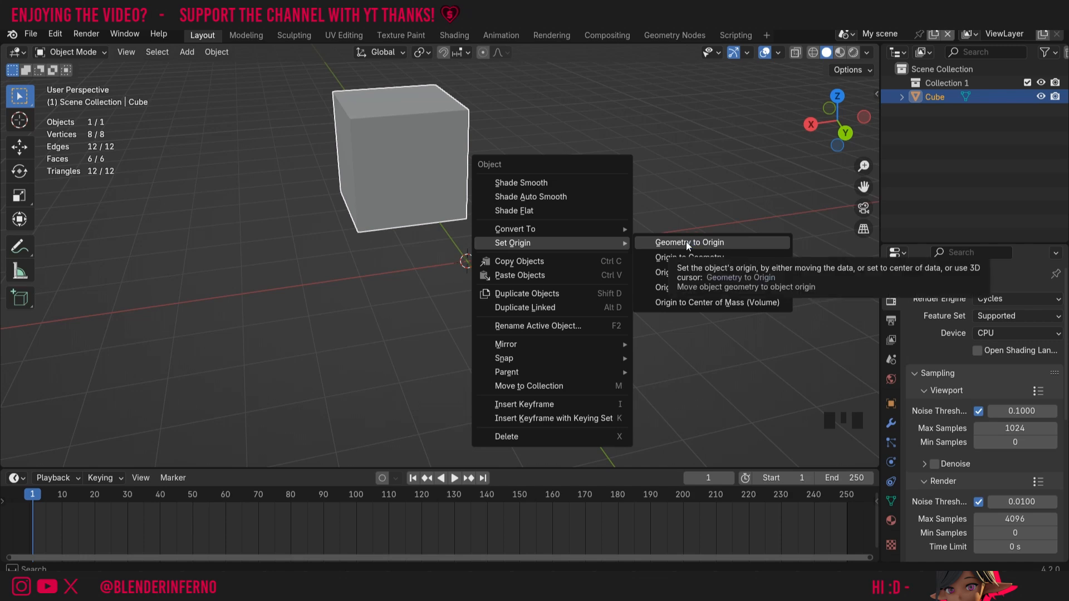
pyautogui.click(689, 242)
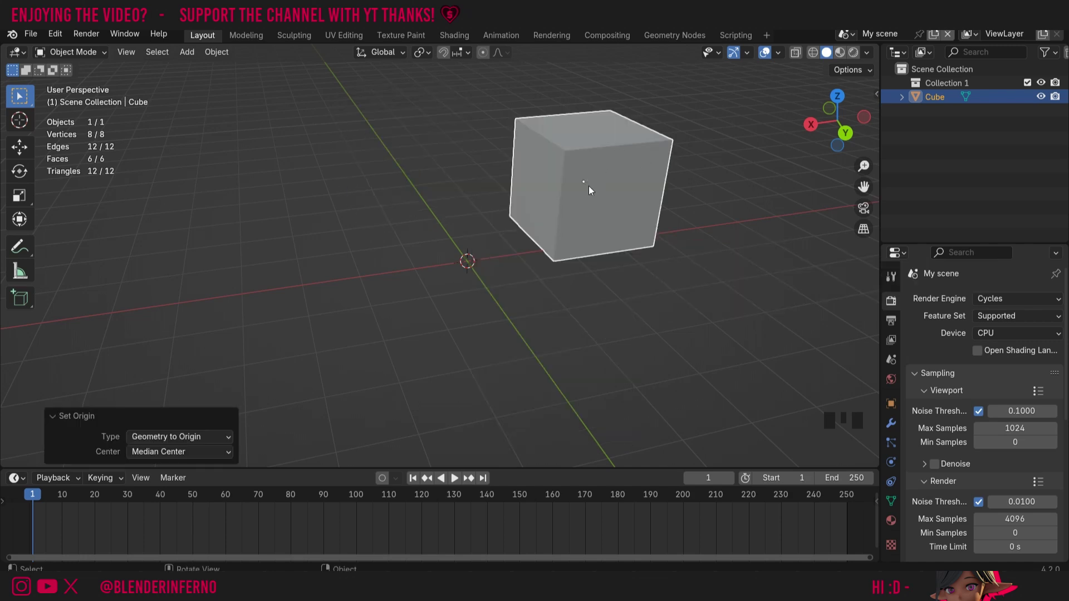
pyautogui.moveTo(588, 181)
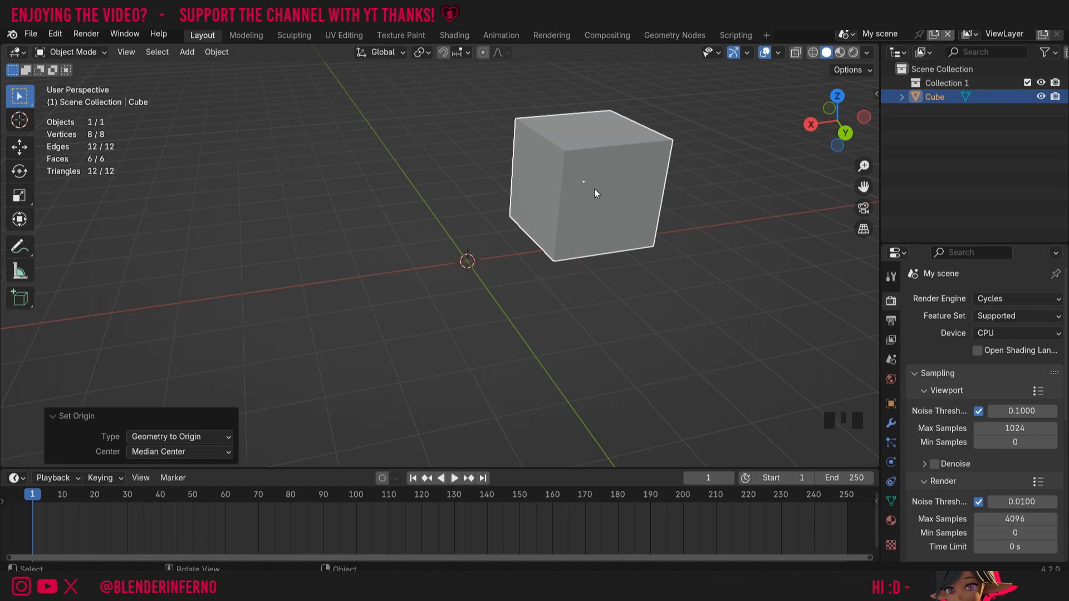
pyautogui.moveTo(589, 182)
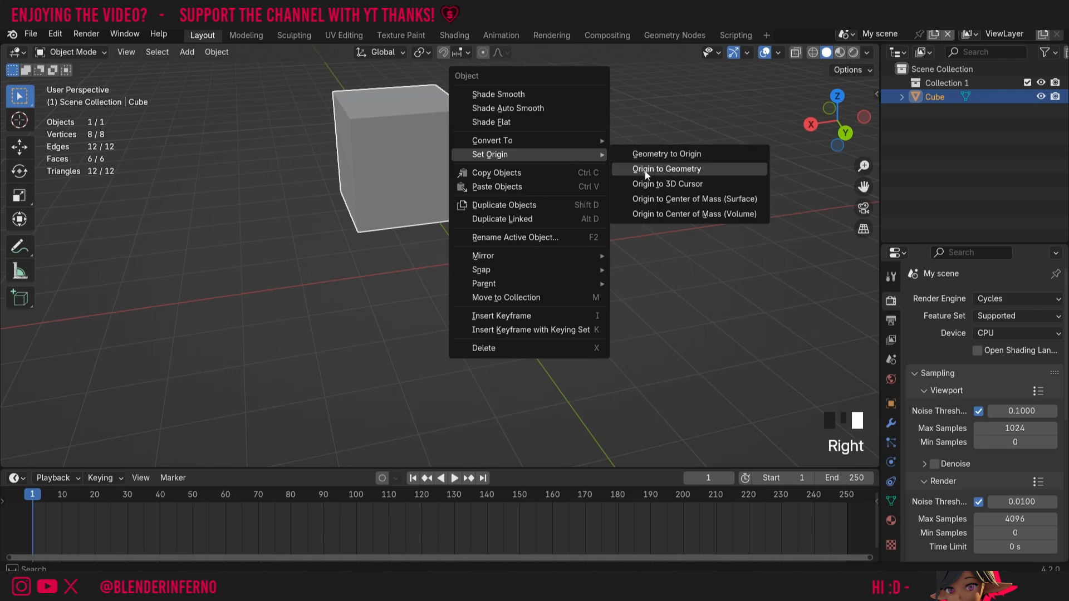
# Apply Set Origin > Origin to Geometry so the origin moves to the mesh centre.
pyautogui.click(666, 169)
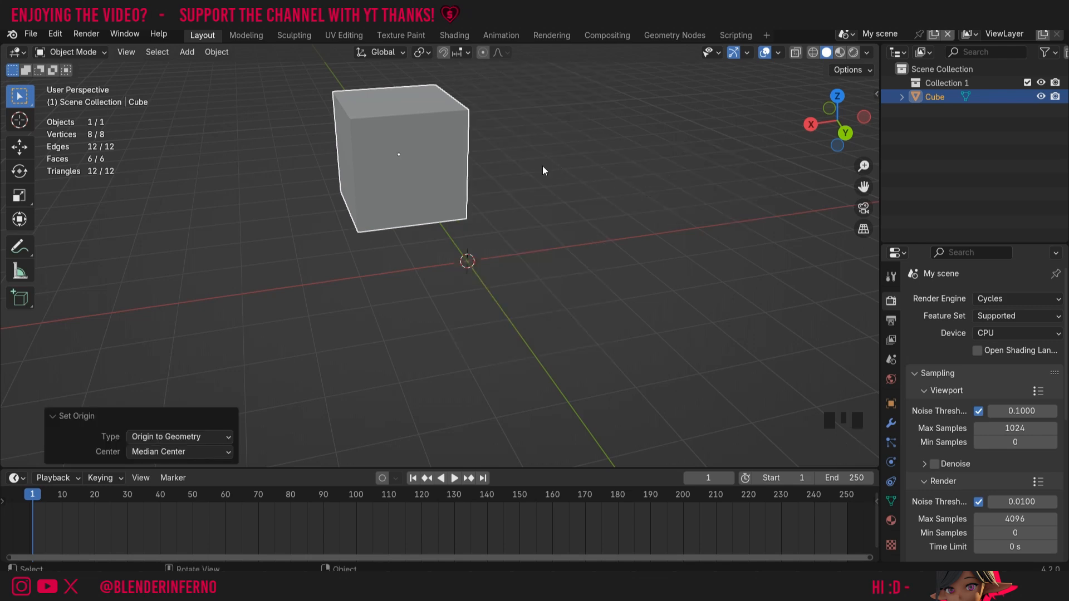
pyautogui.moveTo(614, 188)
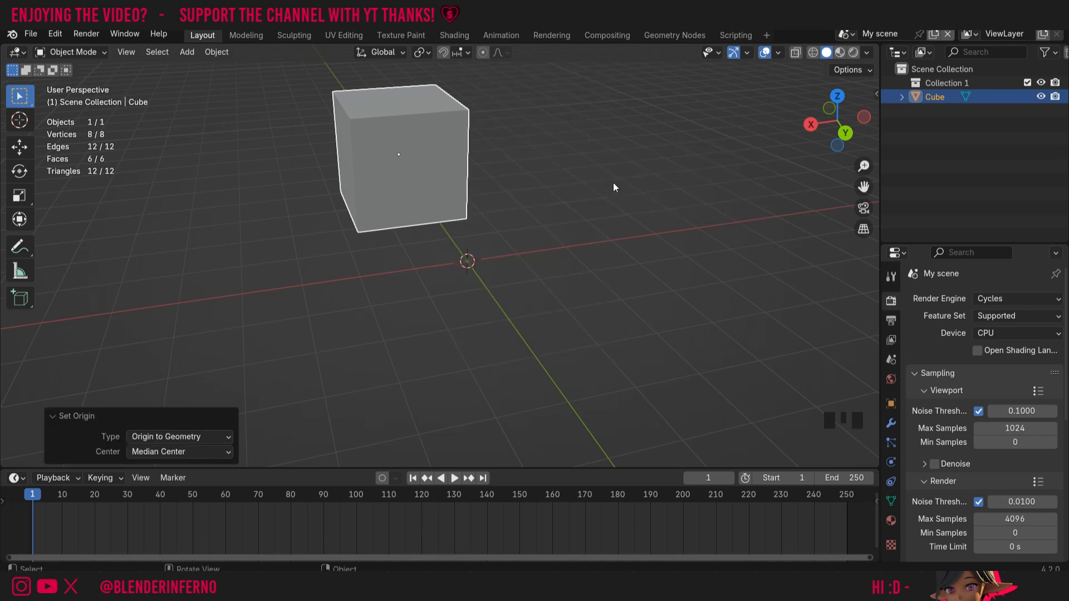
pyautogui.moveTo(605, 189)
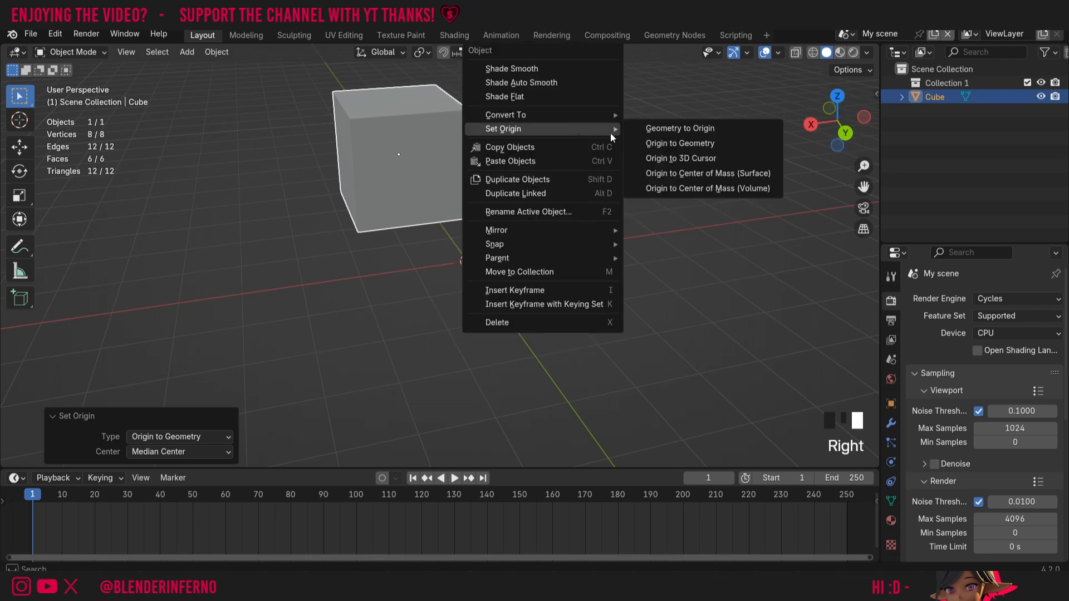
pyautogui.moveTo(680, 158)
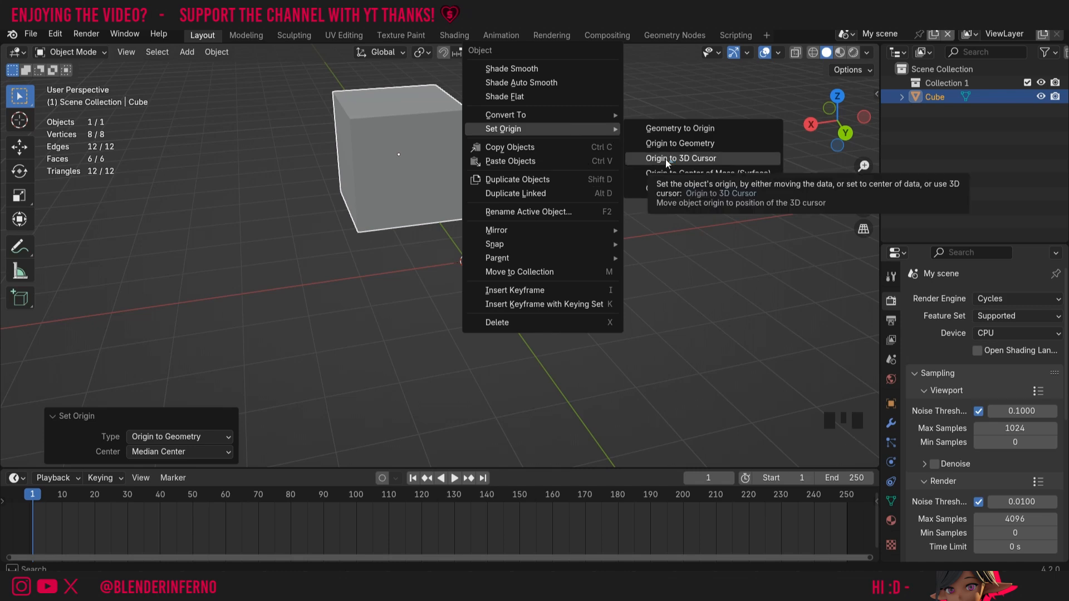
# Apply Set Origin > Origin to 3D Cursor, moving the cube's origin to the world centre.
pyautogui.click(679, 158)
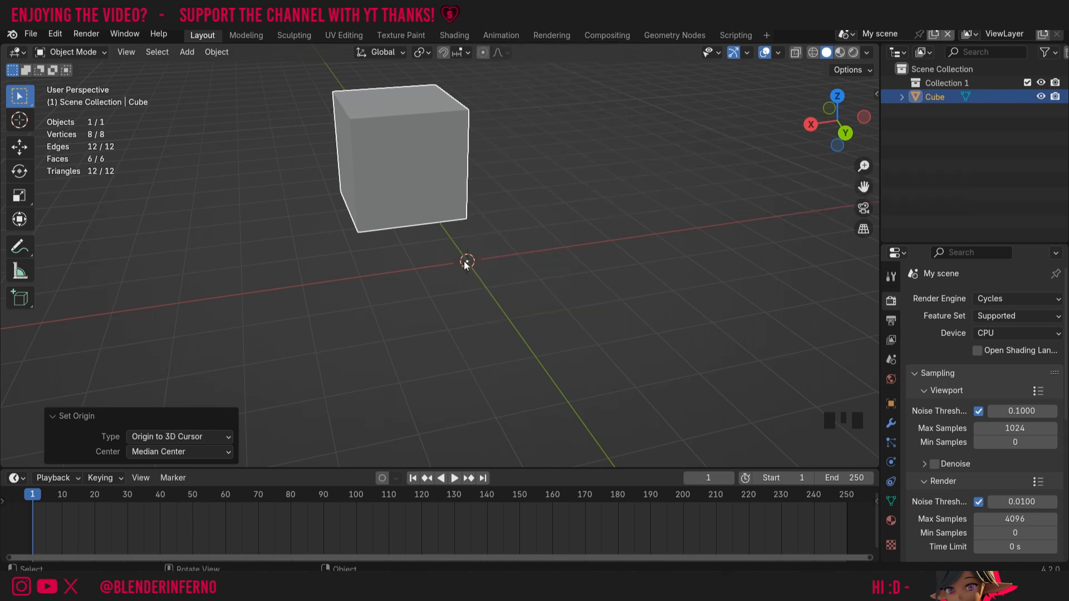
pyautogui.moveTo(467, 282)
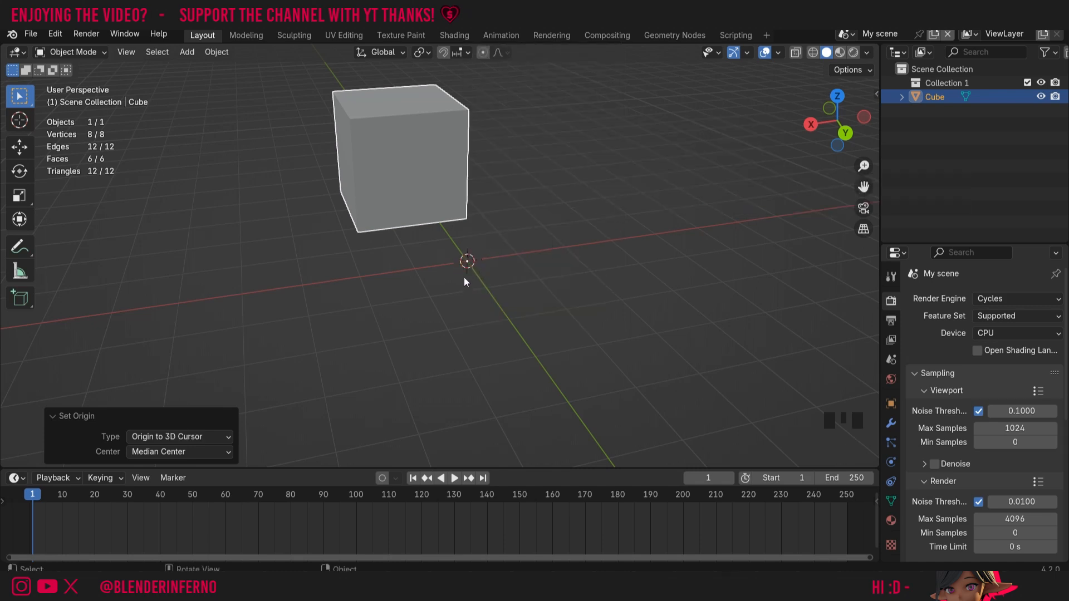
pyautogui.moveTo(479, 192)
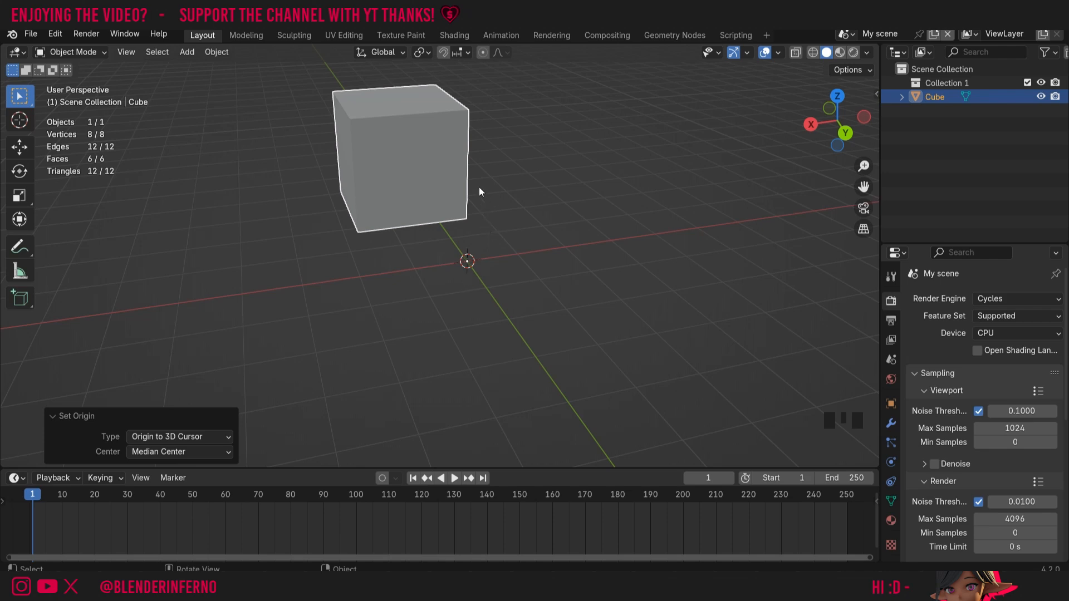
pyautogui.moveTo(431, 143)
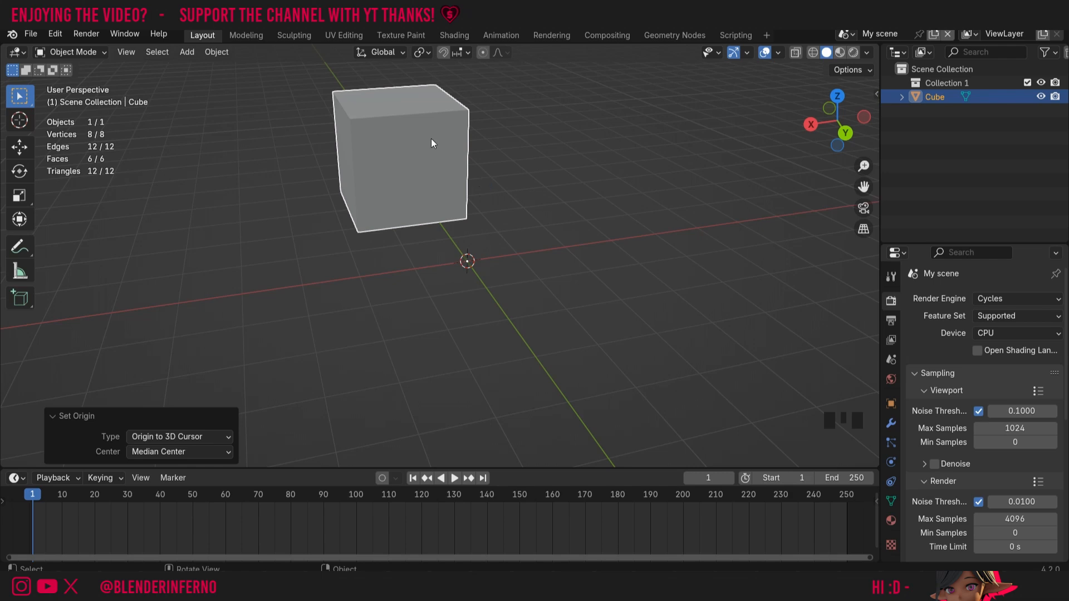
# In Edit Mode, select only the upper front-left corner vertex and bring up the Shift+S snap menu.
pyautogui.press('Tab')
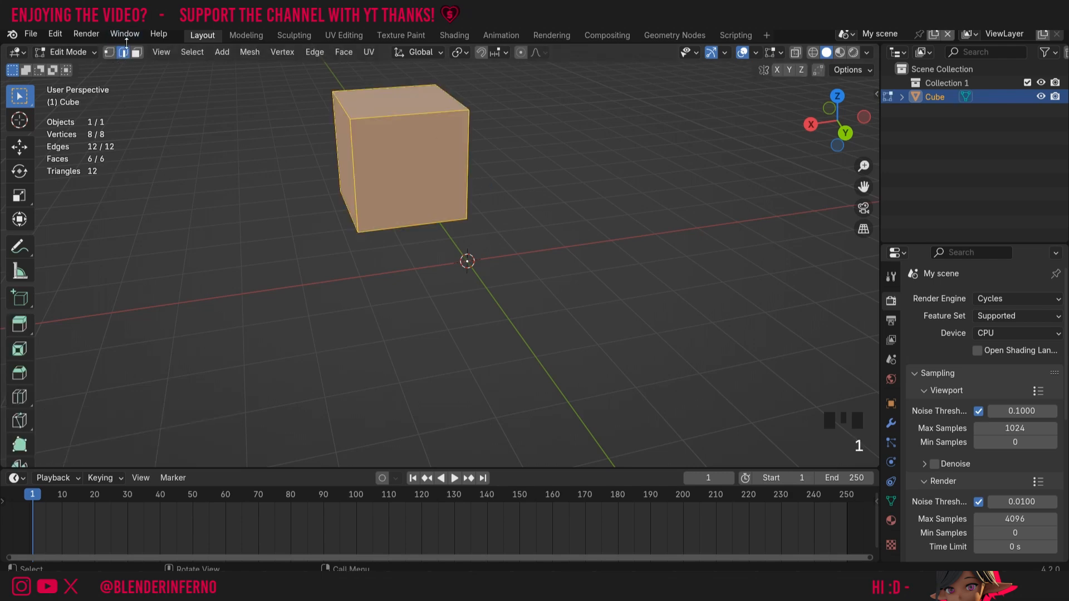
pyautogui.click(123, 52)
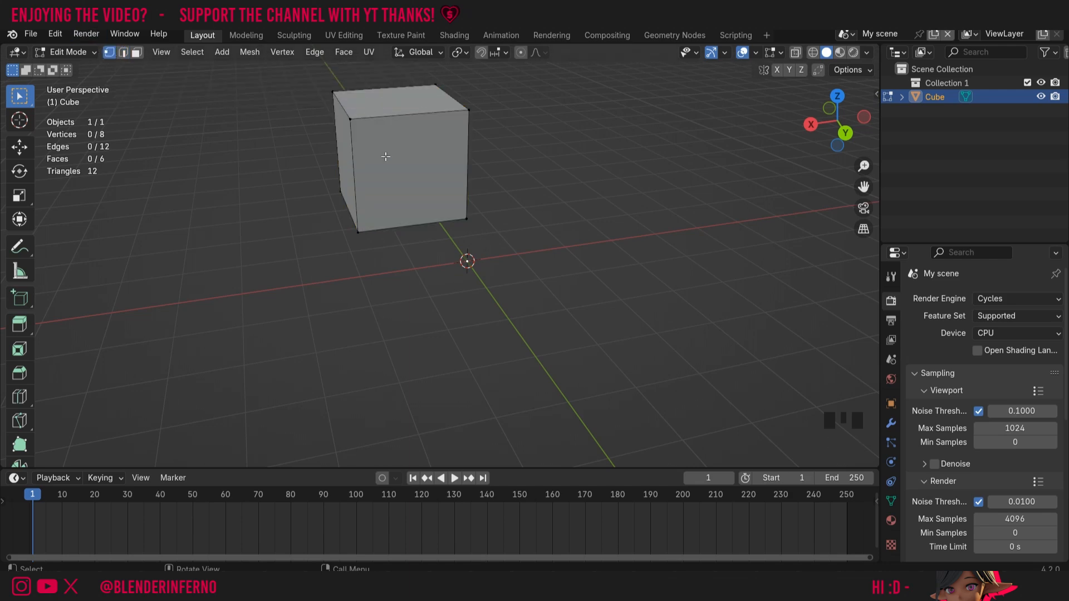
pyautogui.moveTo(373, 126)
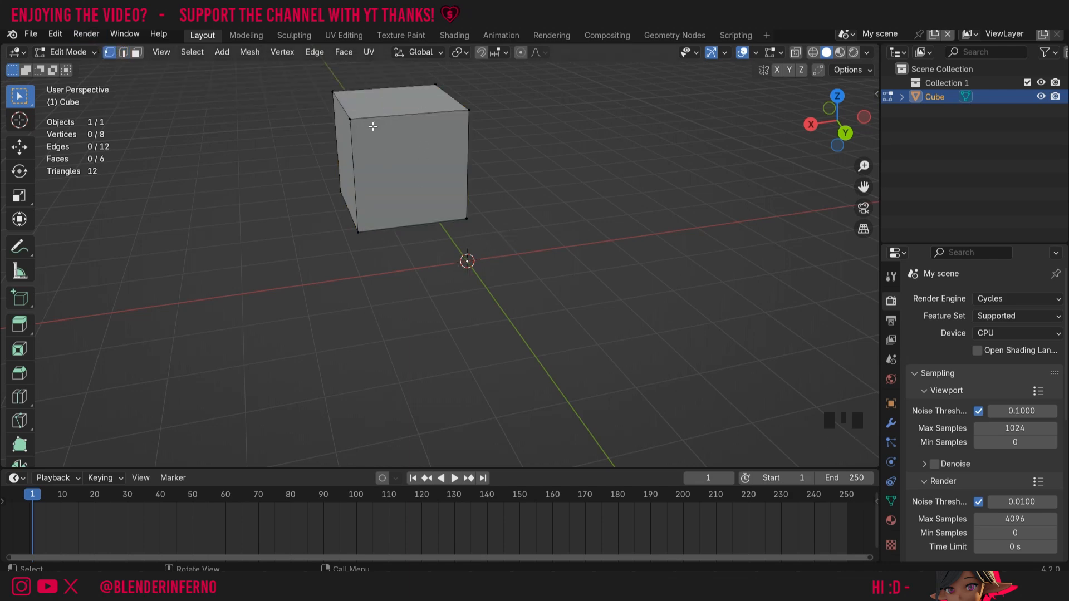
pyautogui.click(349, 119)
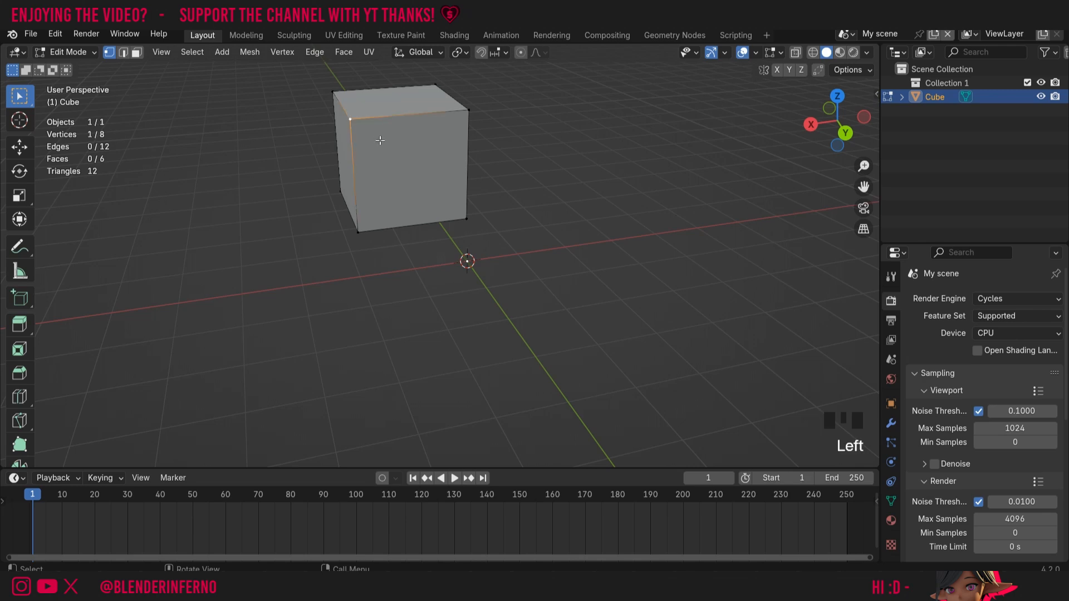
pyautogui.press('shift+s')
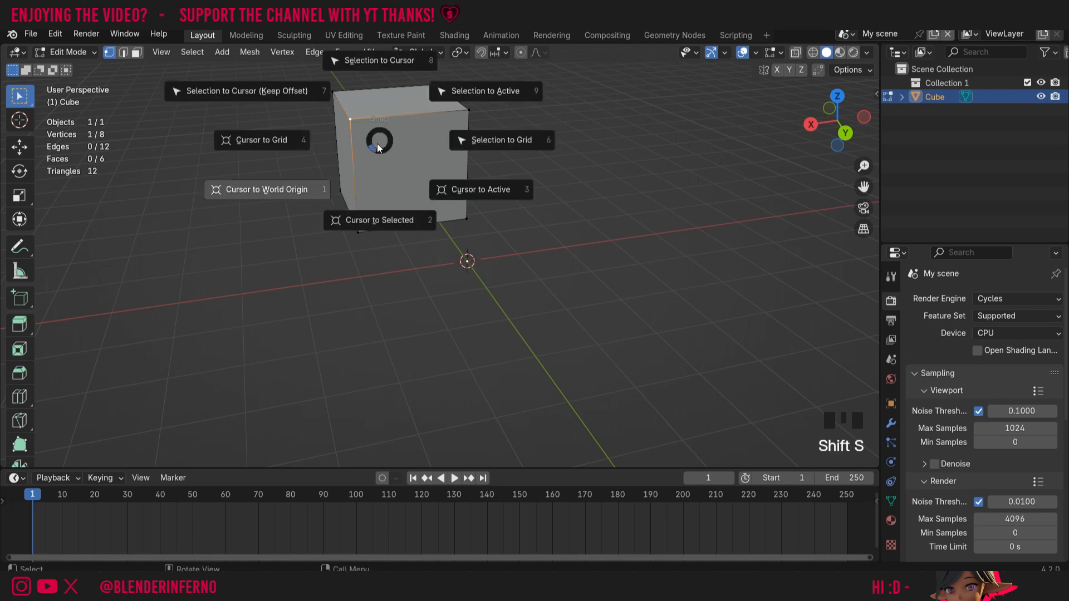
pyautogui.moveTo(374, 241)
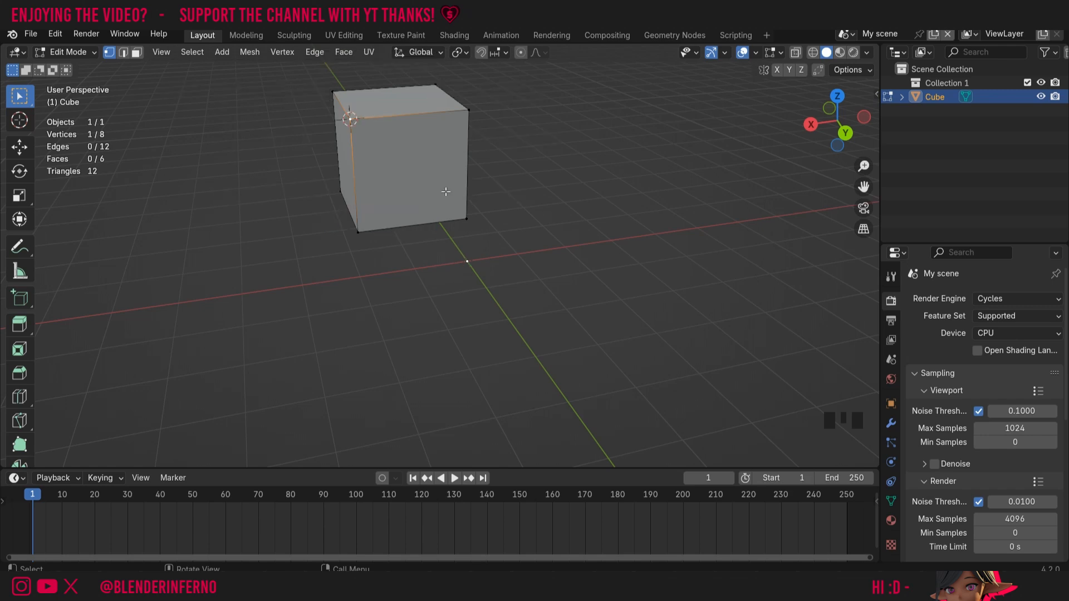
# Back in Object Mode, set the cube's origin to the 3D cursor on the top corner.
pyautogui.press('Tab')
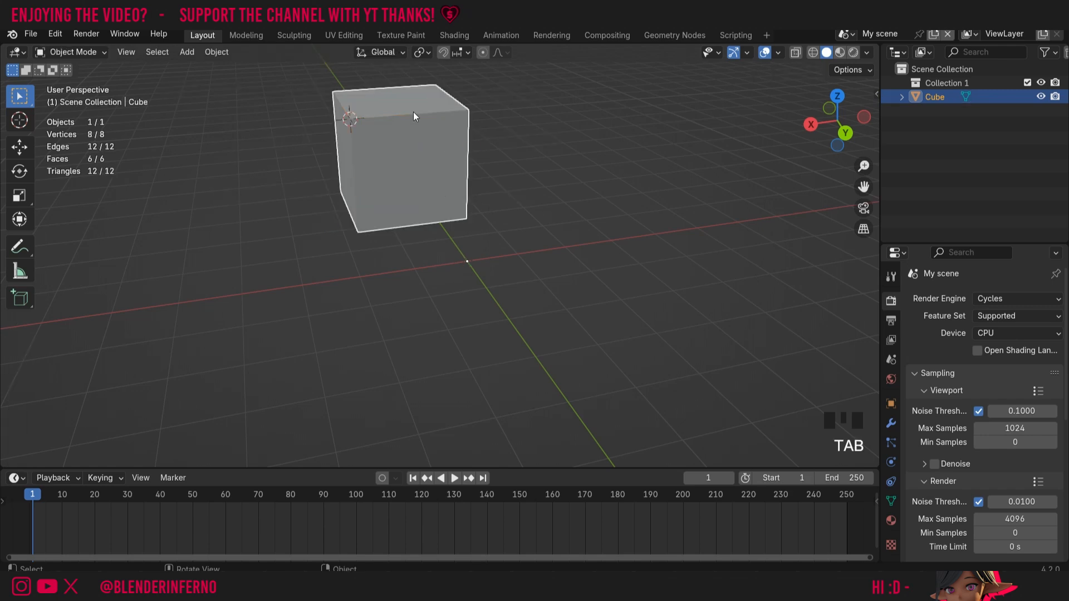
pyautogui.moveTo(488, 131)
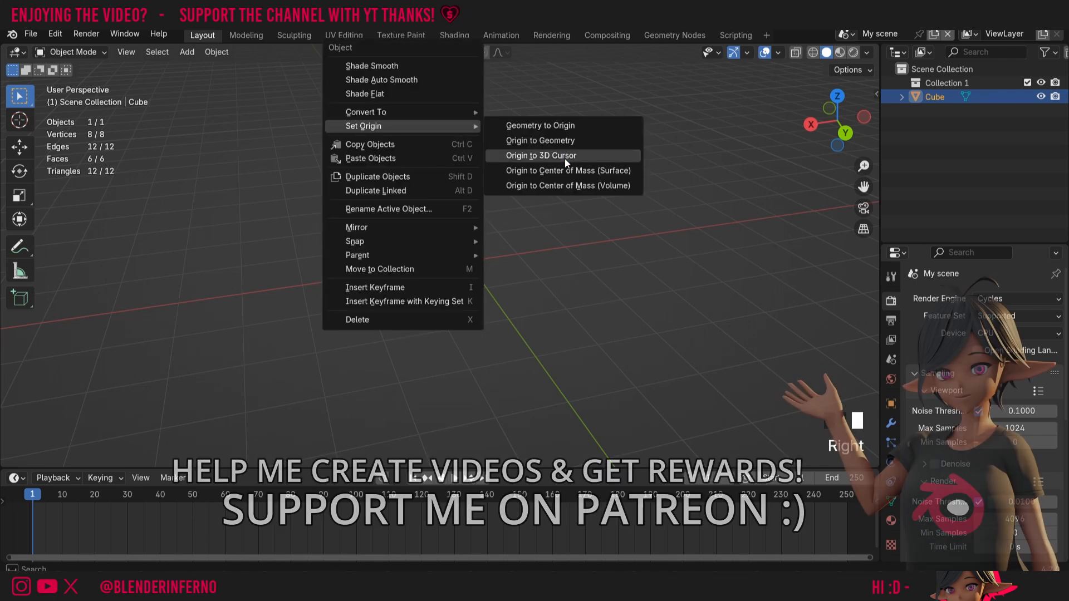
pyautogui.click(541, 156)
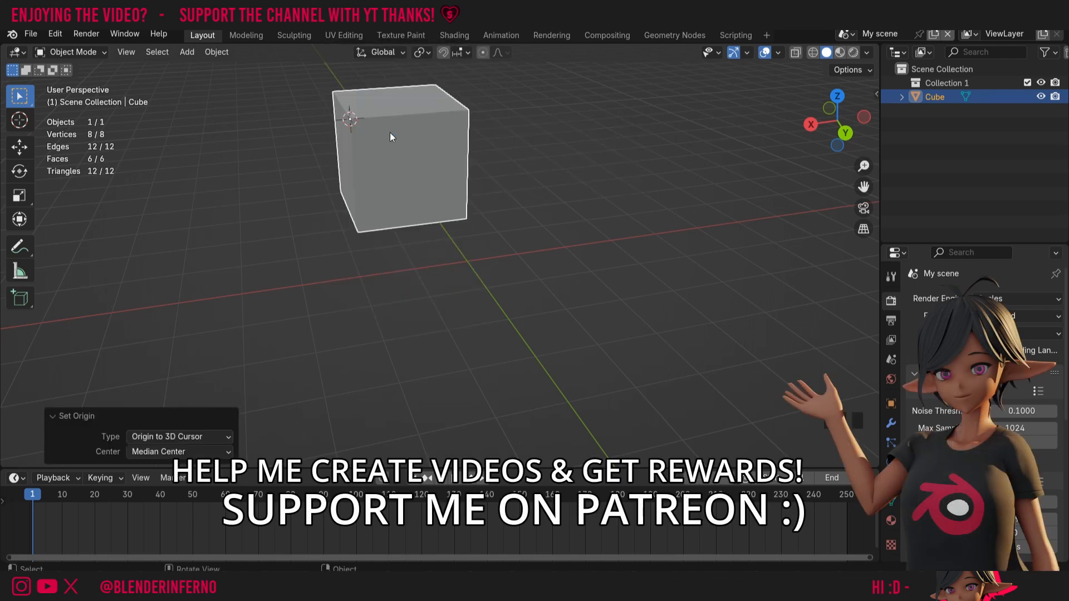
pyautogui.moveTo(464, 140)
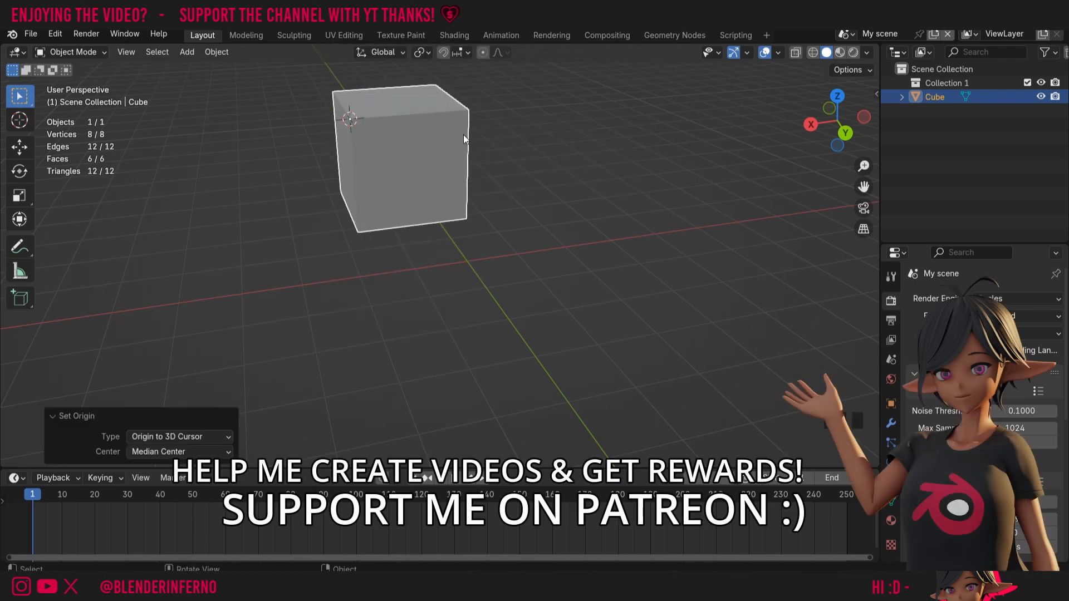
pyautogui.press('r')
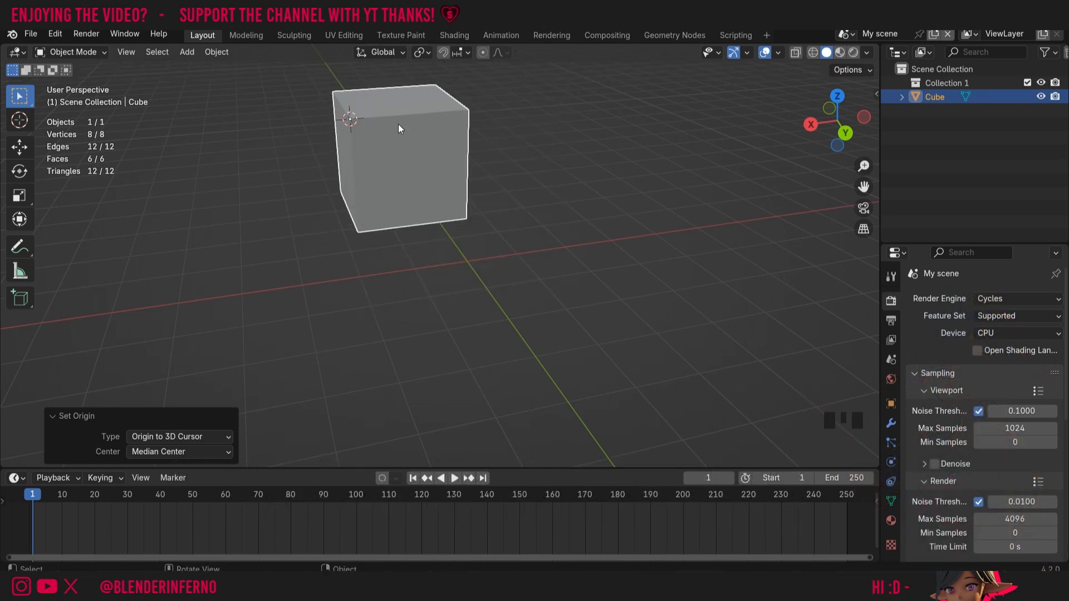
pyautogui.moveTo(425, 102)
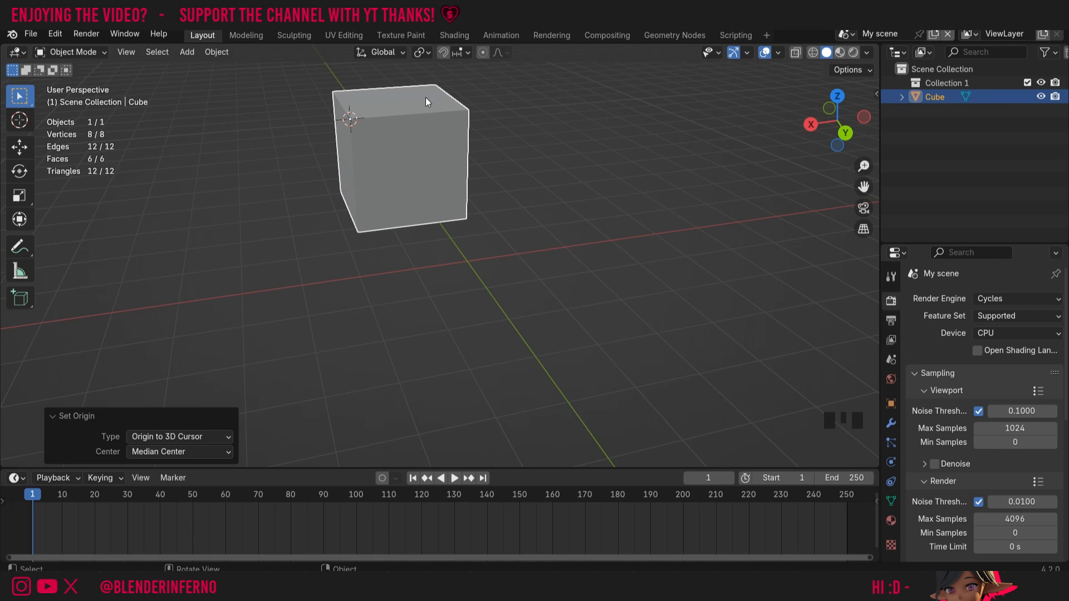
pyautogui.moveTo(416, 52)
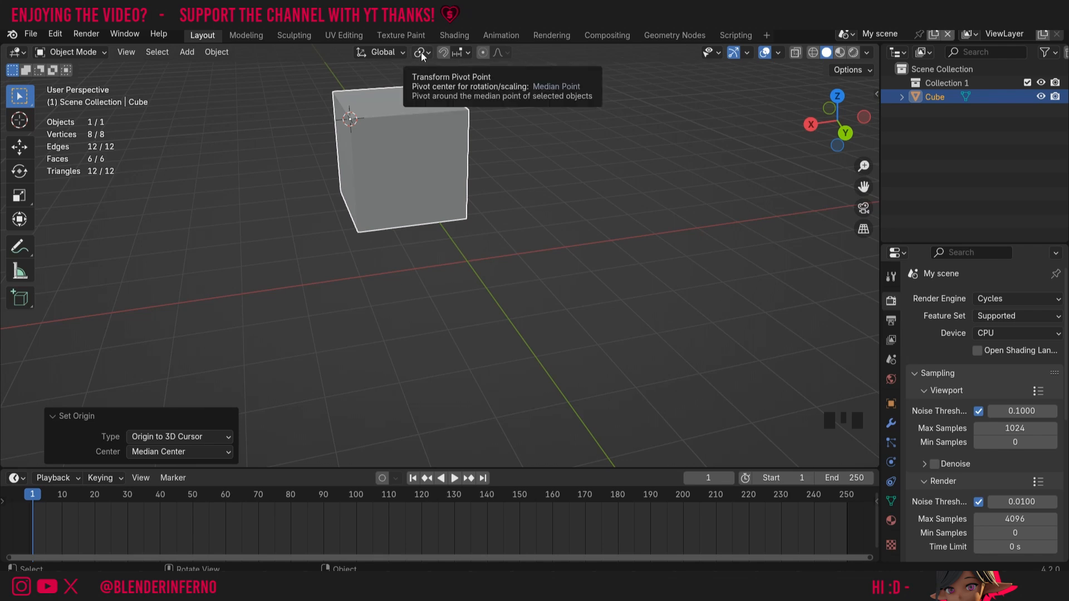
# Switch the transform pivot point to 3D Cursor, try rotating the cube around it, and reopen the pivot menu.
pyautogui.click(421, 52)
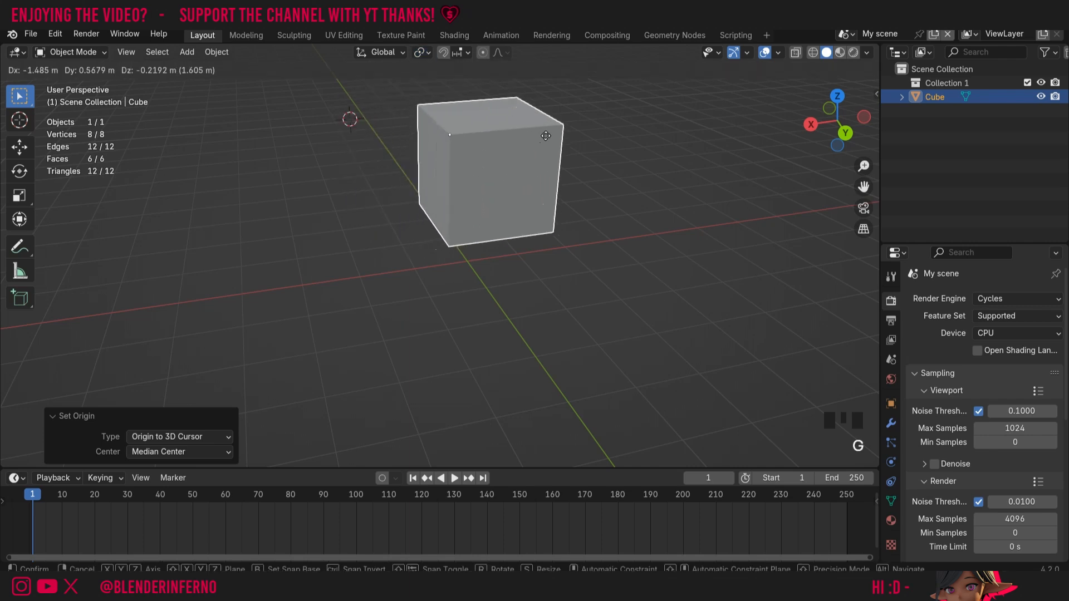
pyautogui.click(422, 52)
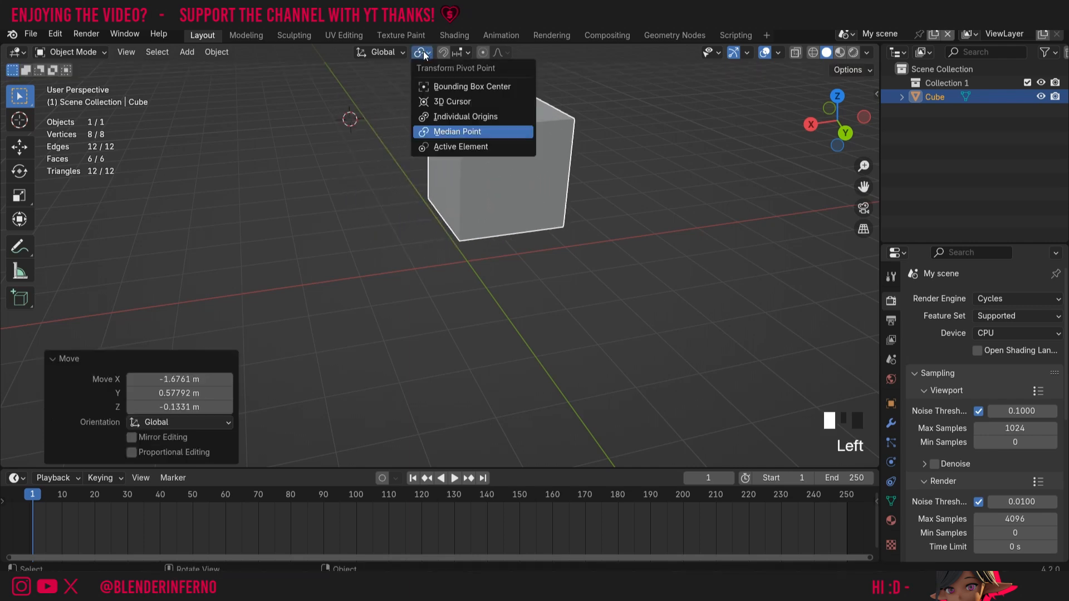
pyautogui.click(457, 132)
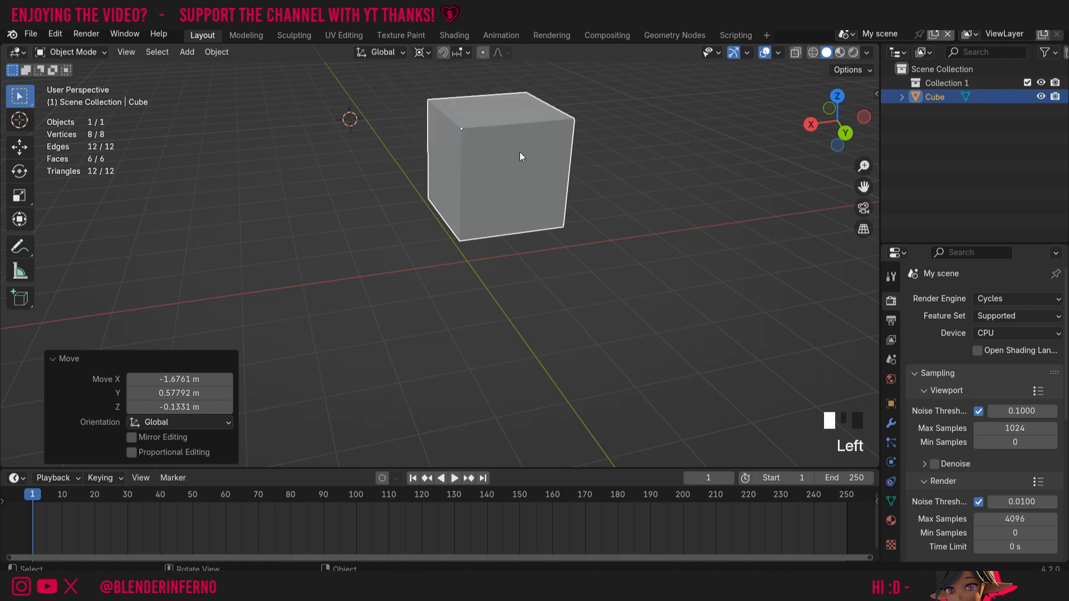
pyautogui.press('r')
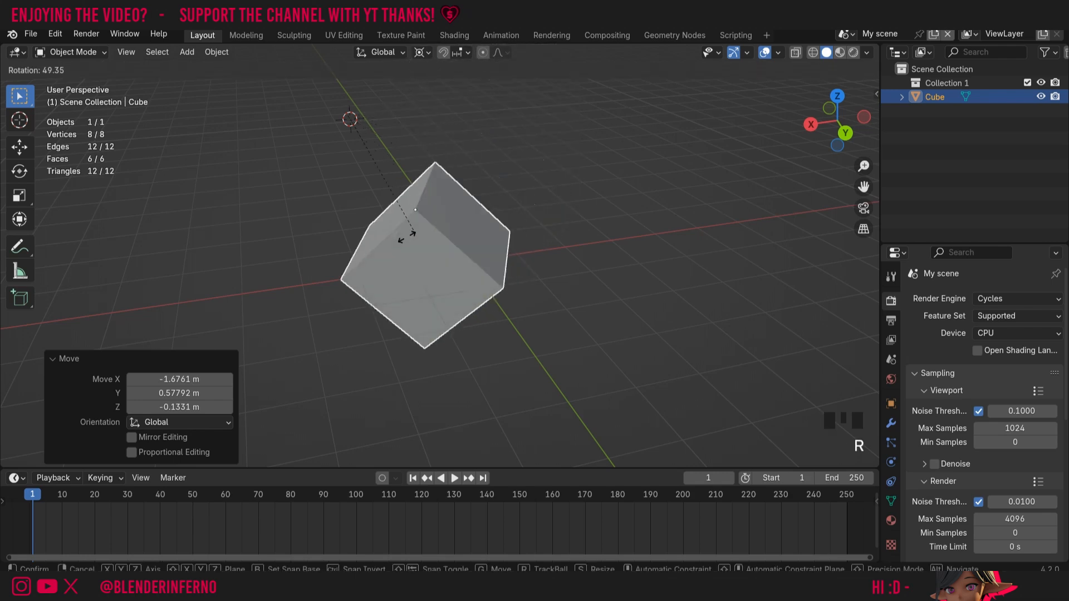
pyautogui.click(422, 51)
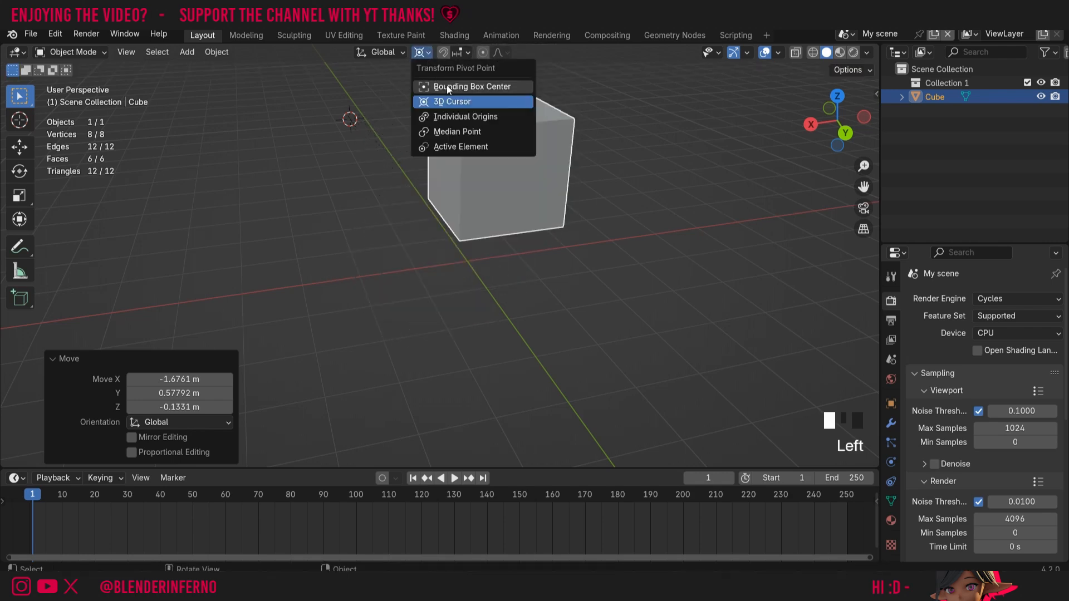
pyautogui.moveTo(456, 131)
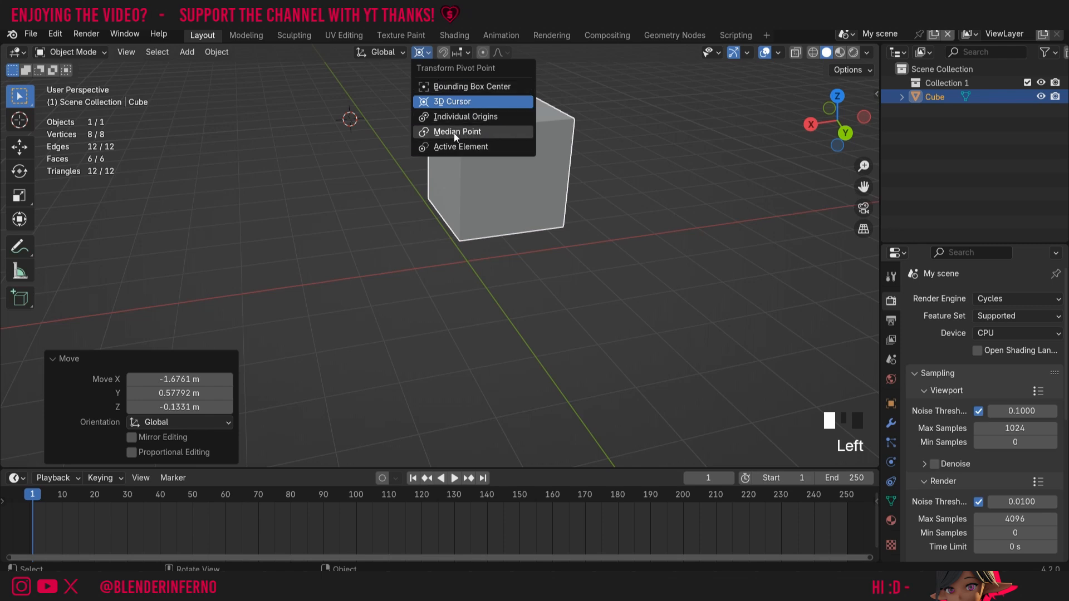
pyautogui.moveTo(456, 131)
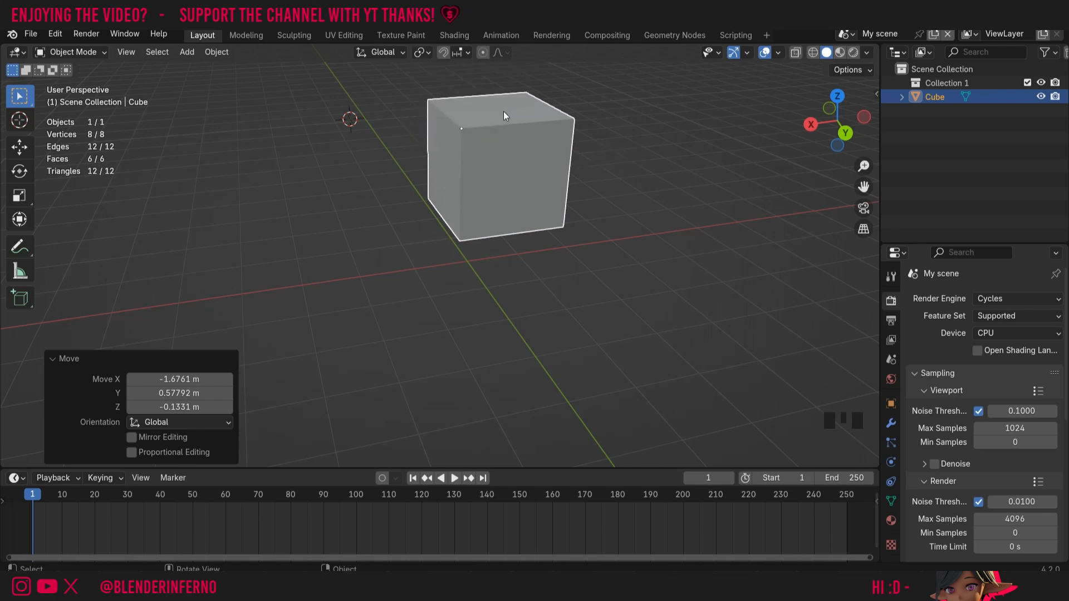
pyautogui.moveTo(625, 199)
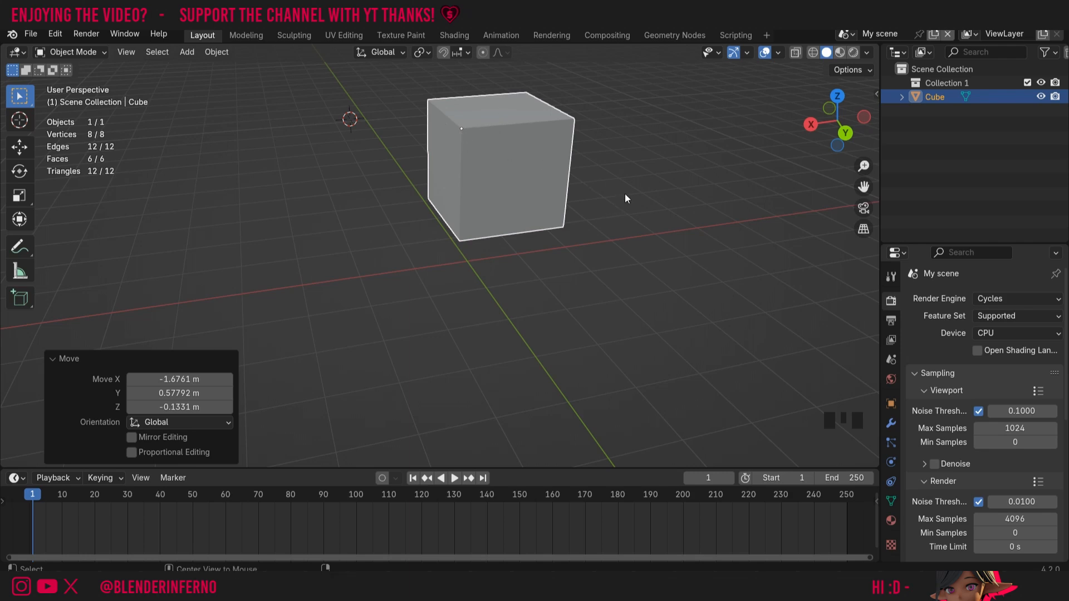
# Clear the cube's location with Alt+G, returning its corner origin to the world origin.
pyautogui.press('Alt+G')
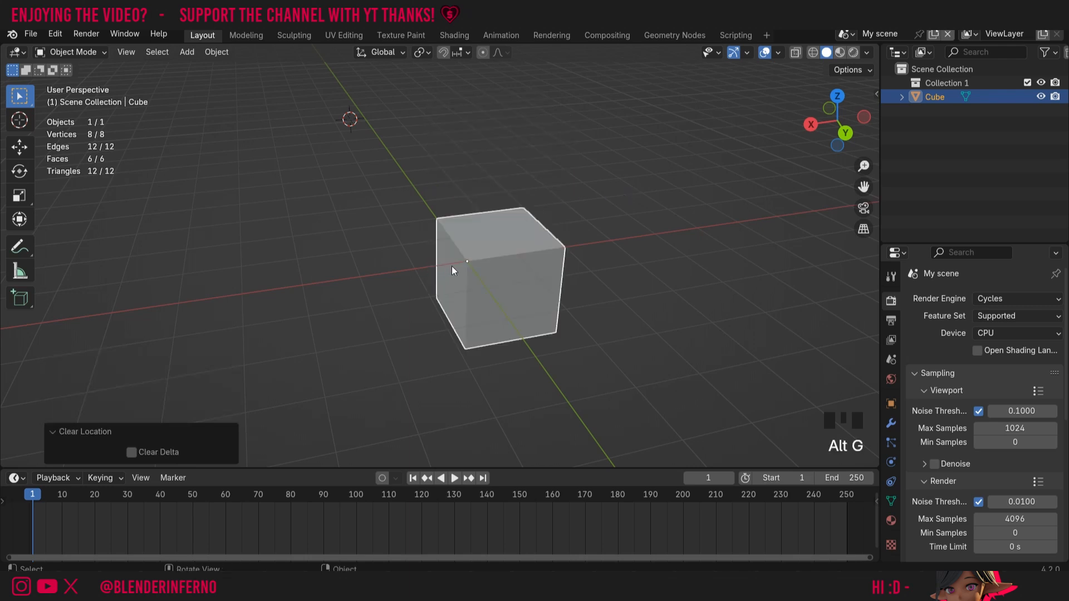
pyautogui.moveTo(471, 266)
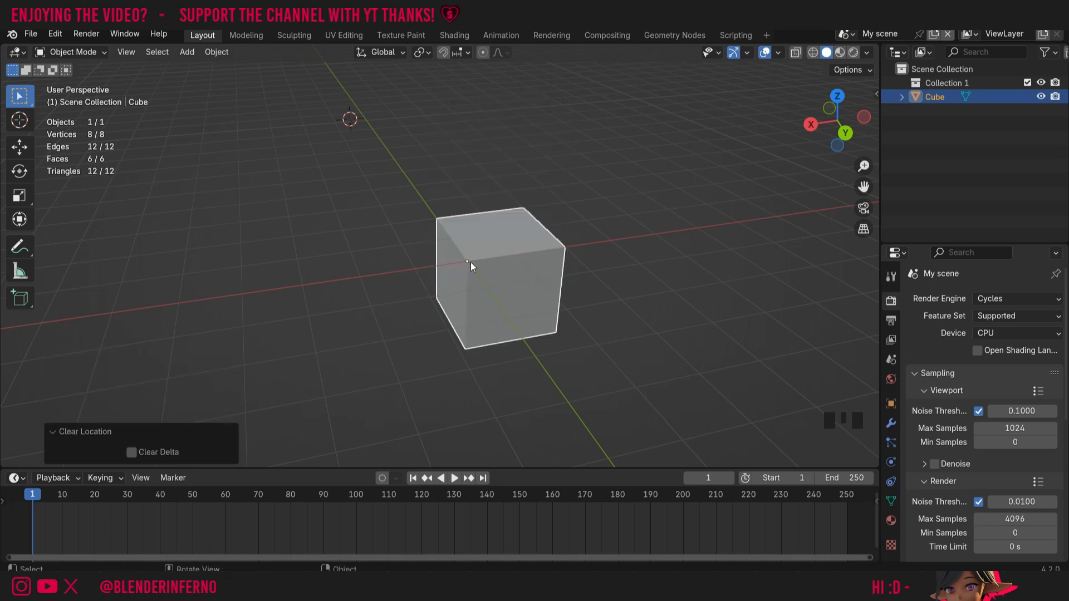
pyautogui.moveTo(636, 244)
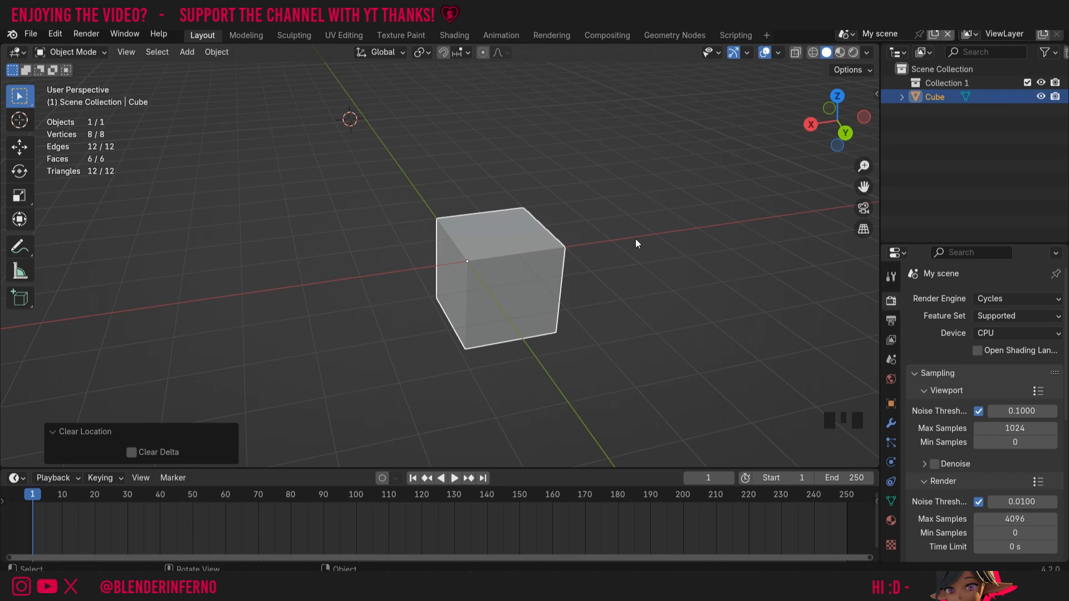
pyautogui.moveTo(737, 246)
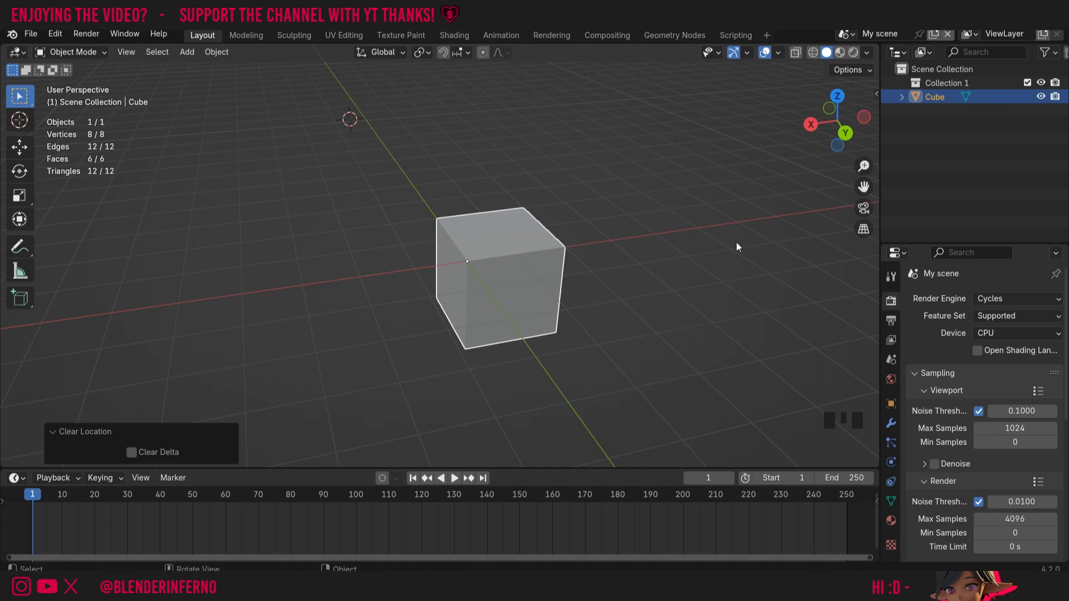
pyautogui.moveTo(714, 206)
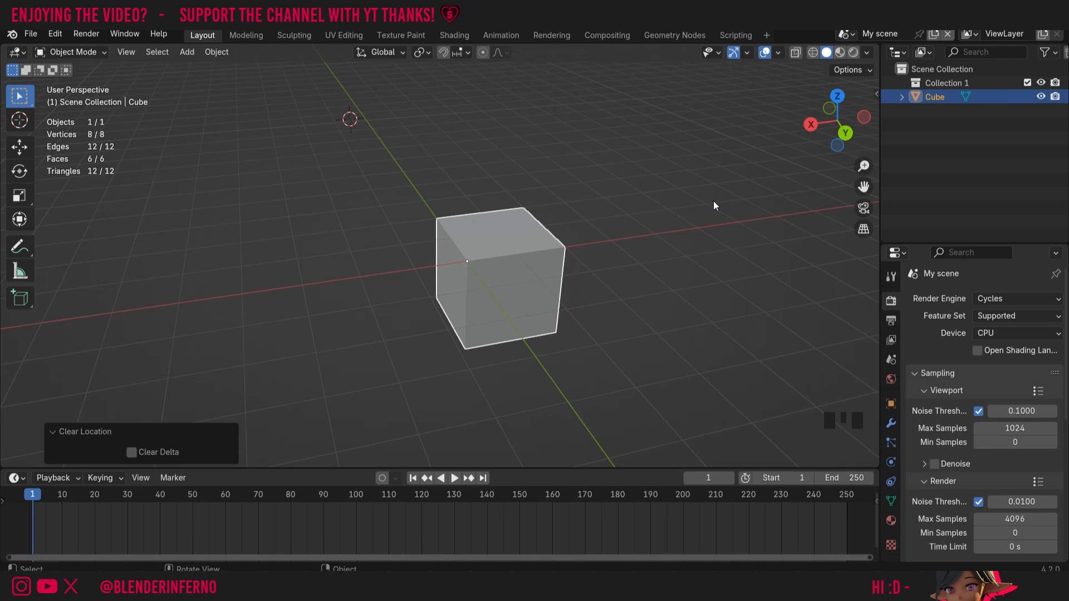
pyautogui.moveTo(703, 203)
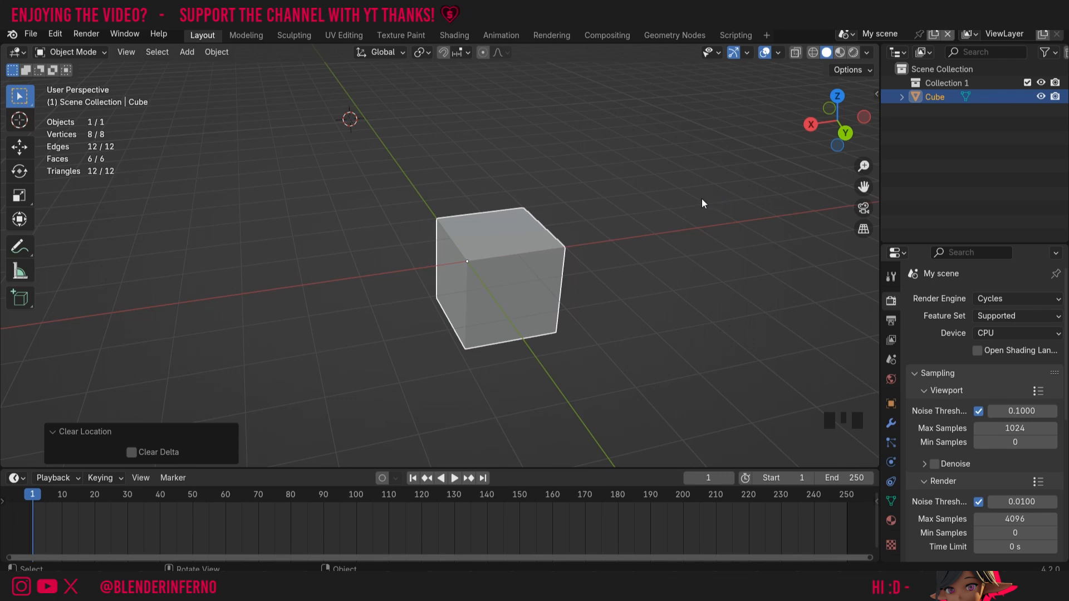